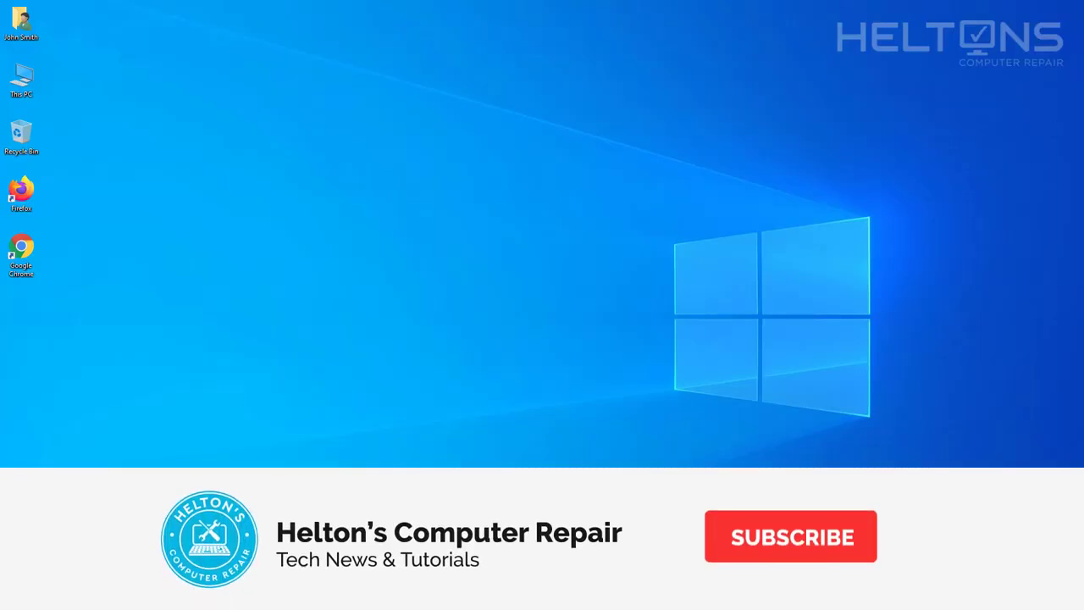
# Open Google Chrome and go to moviemaker.minitool.com
pyautogui.click(790, 536)
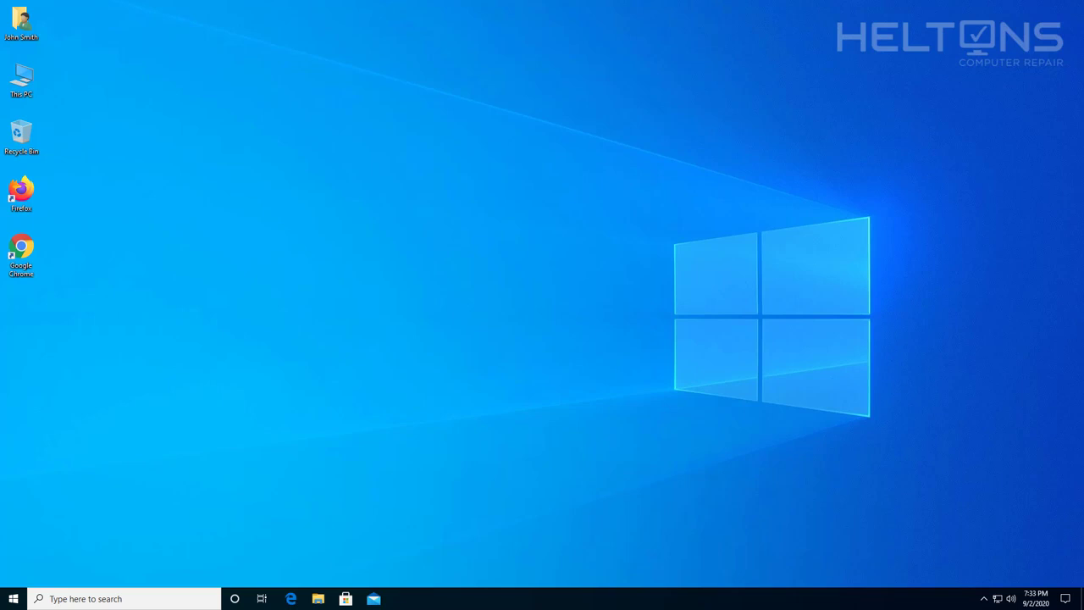
pyautogui.moveTo(426, 298)
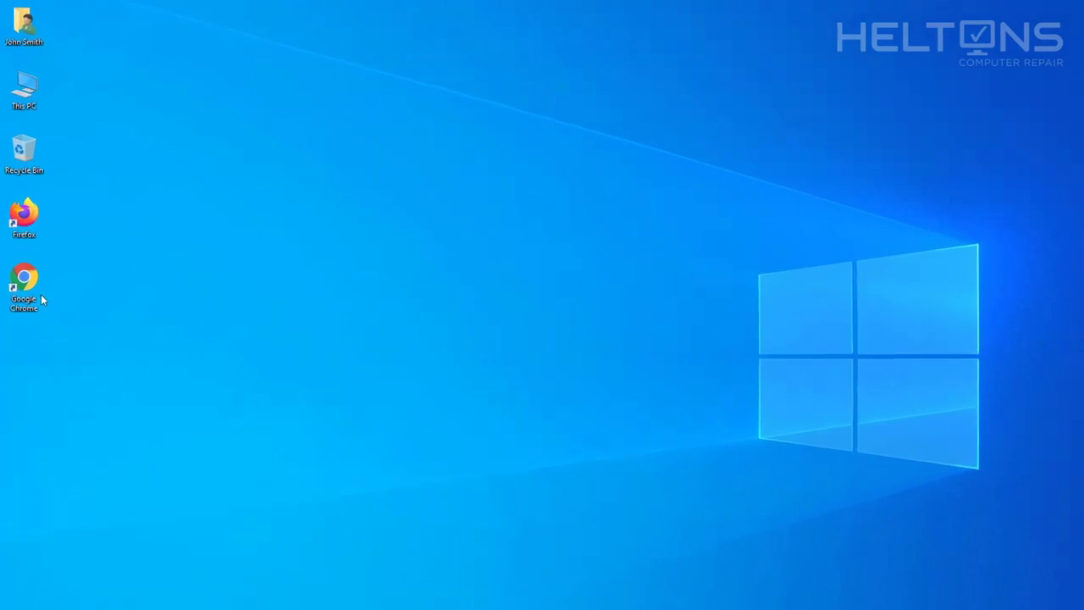
pyautogui.doubleClick(24, 279)
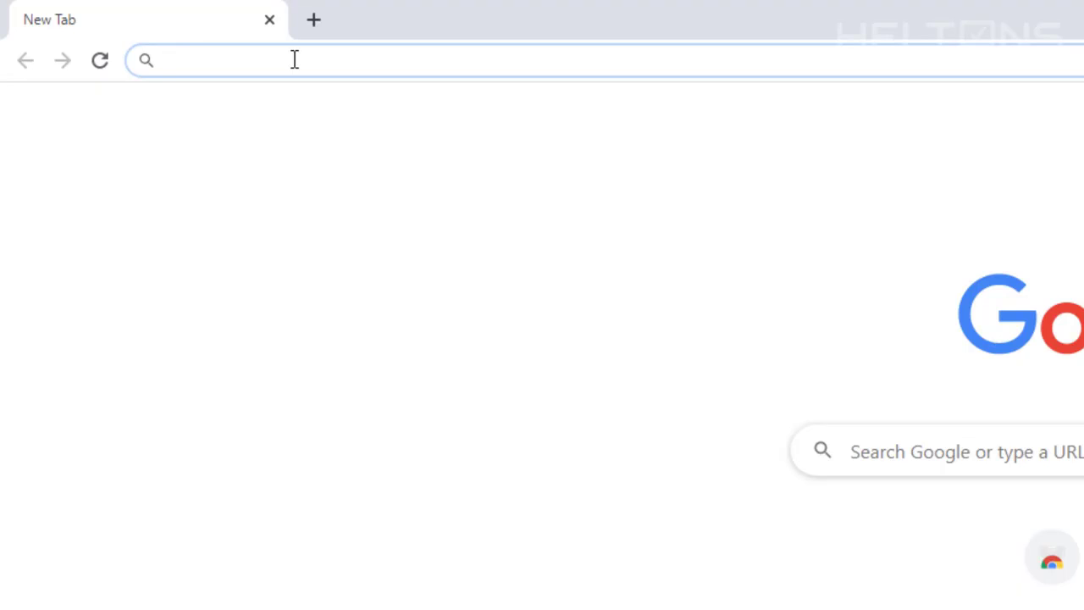
pyautogui.write('moviemaker.minitool.com')
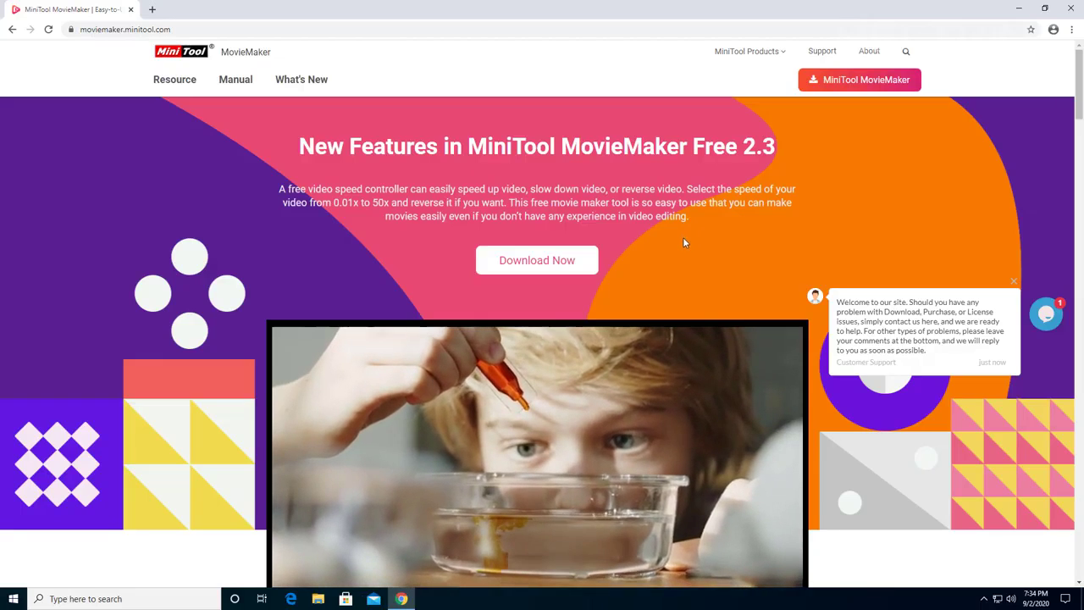
# Scroll through the MovieMaker site's feature sections and back up
pyautogui.scroll(-3)
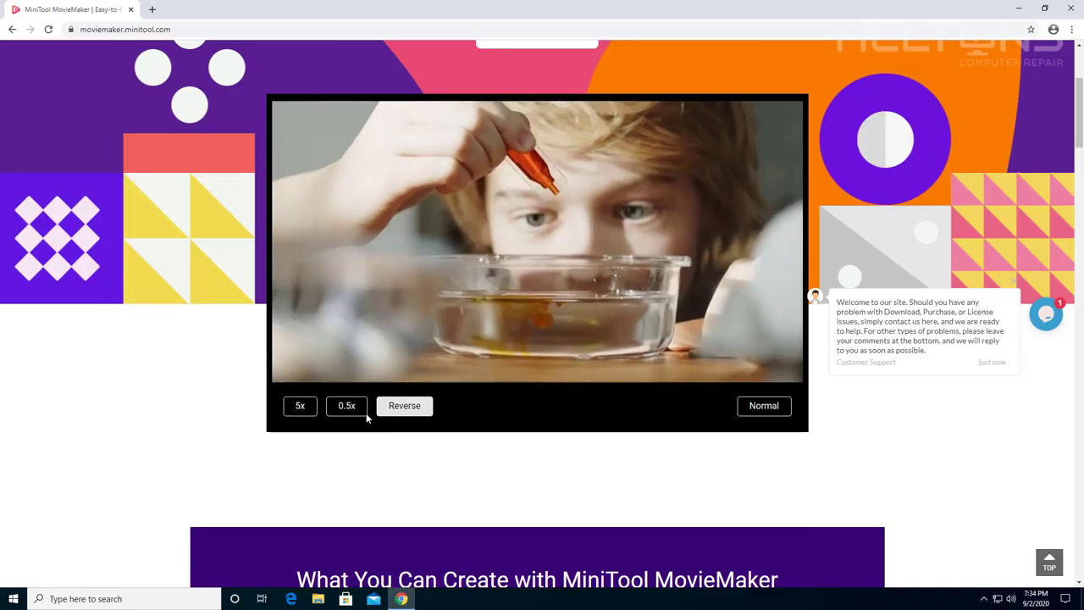
pyautogui.scroll(-3)
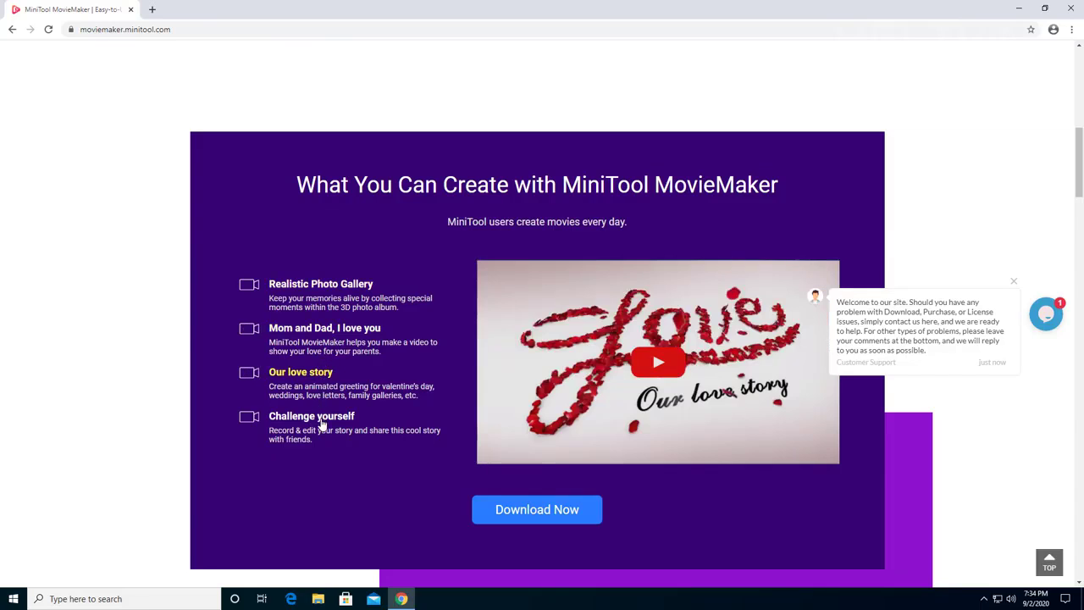
pyautogui.scroll(-3)
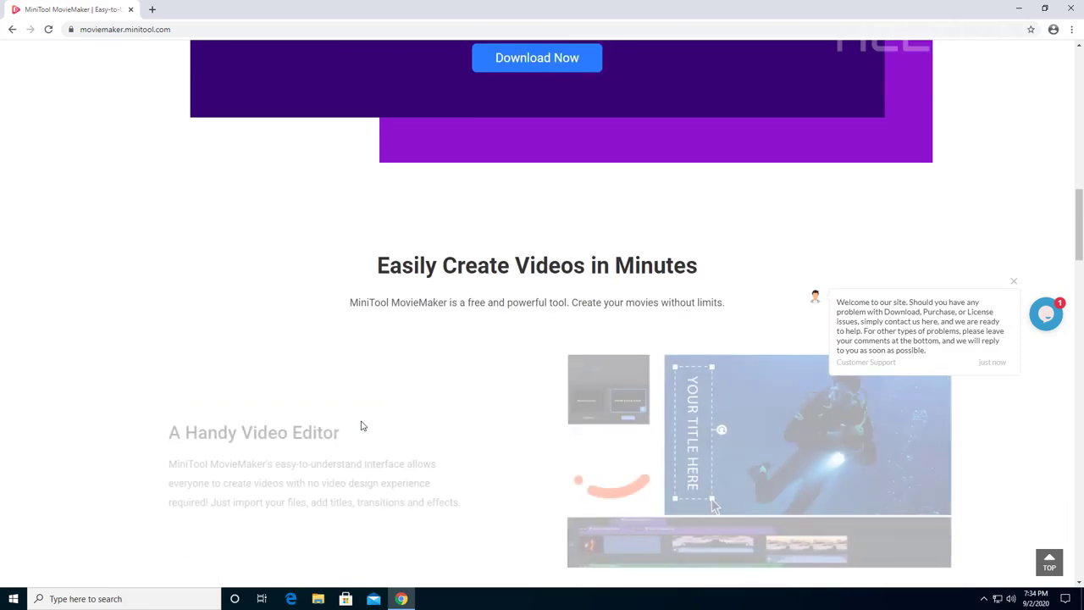
pyautogui.scroll(-3)
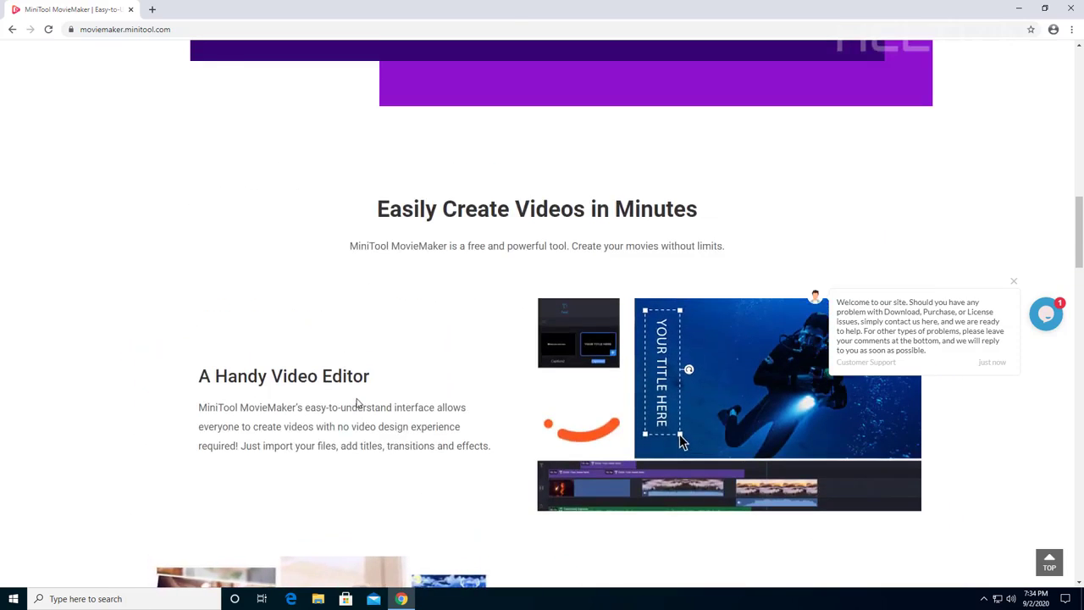
pyautogui.scroll(-3)
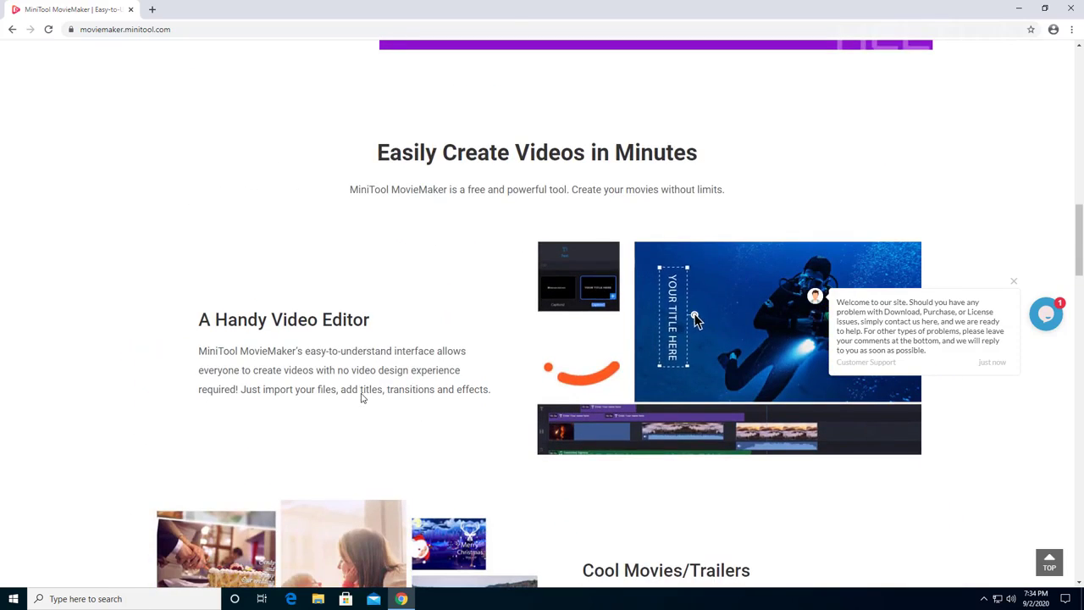
pyautogui.scroll(-3)
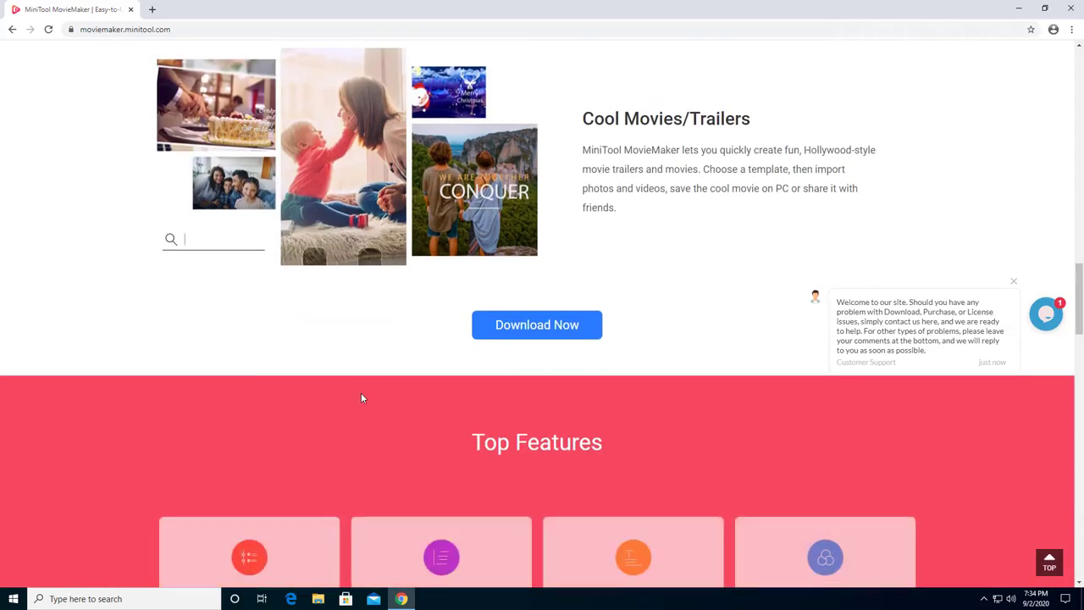
pyautogui.scroll(-3)
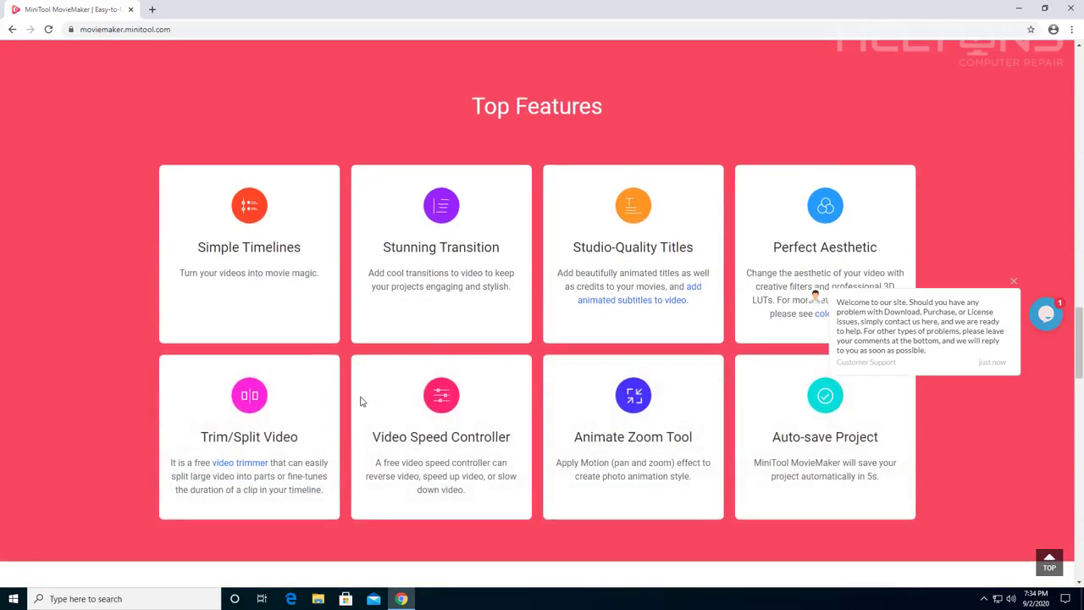
pyautogui.scroll(-3)
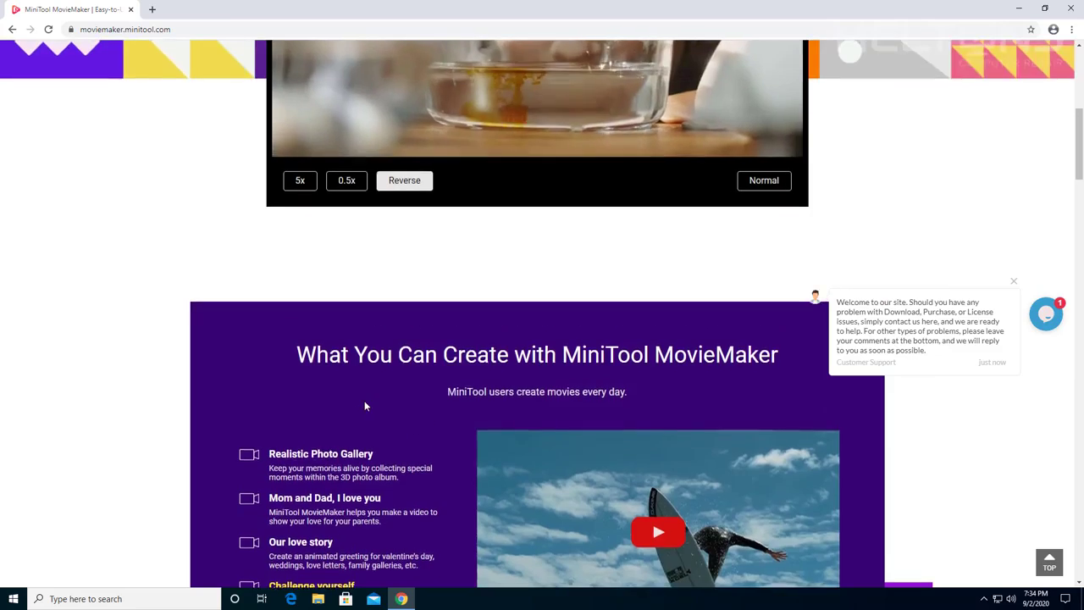
pyautogui.scroll(3)
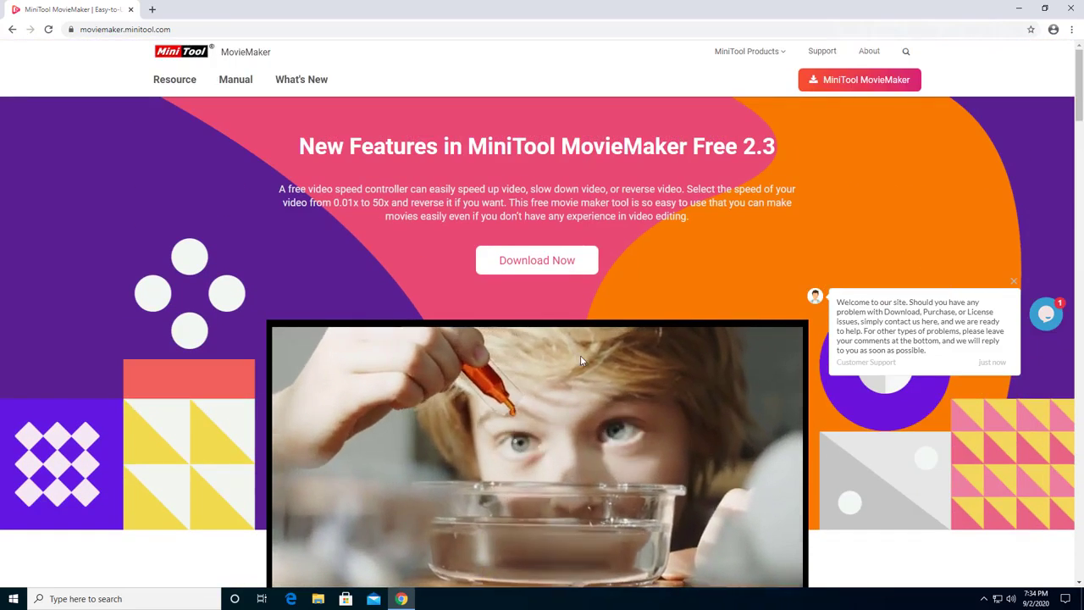
# Download the installer mmm-setup.exe via Download Now and Softonic's Free Download
pyautogui.click(1014, 280)
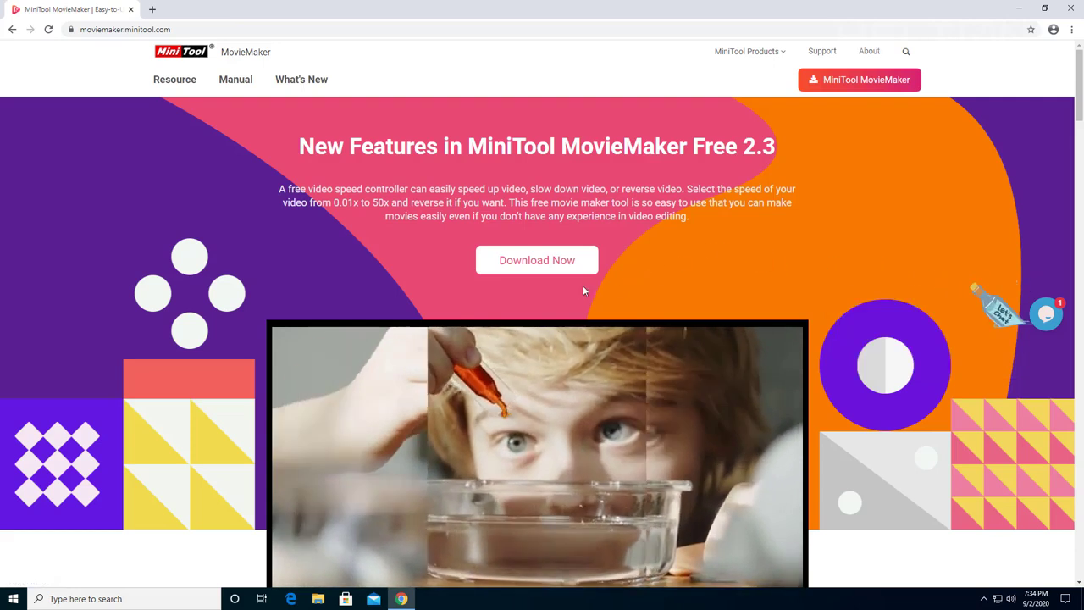
pyautogui.click(536, 260)
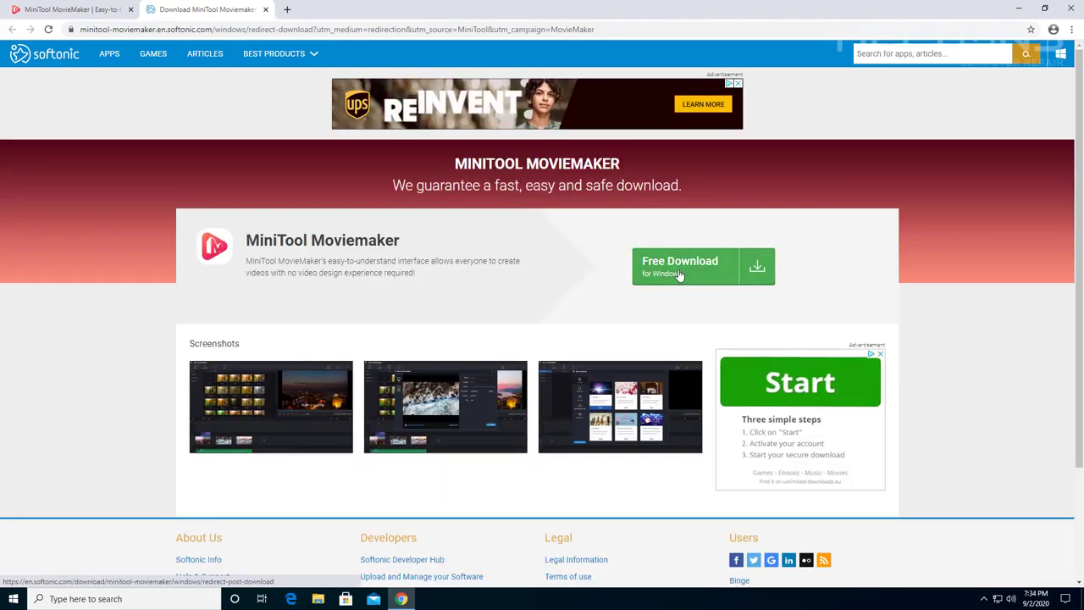
pyautogui.click(680, 265)
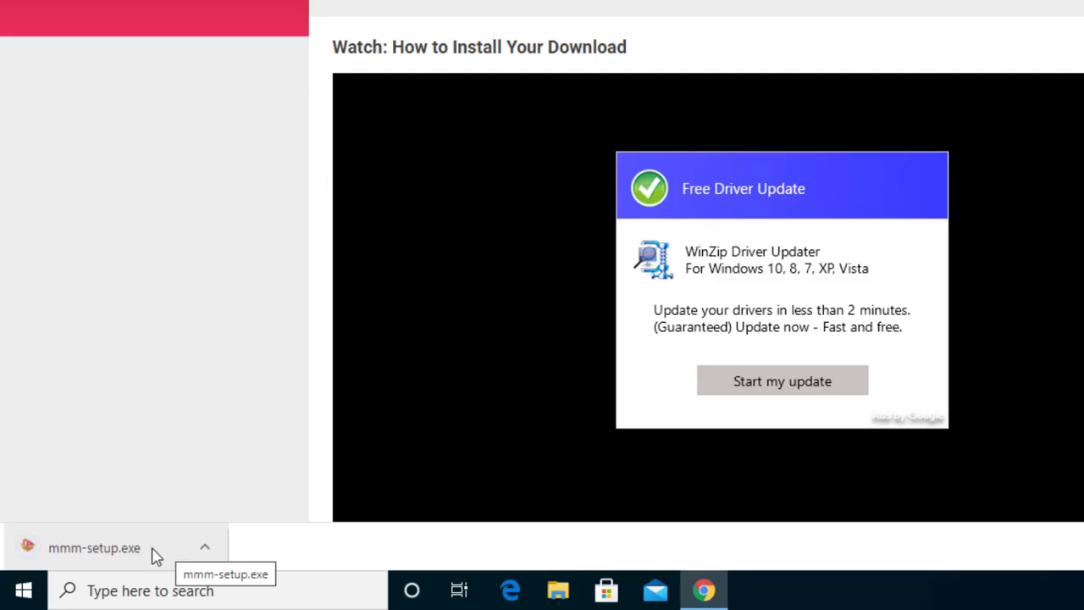
# Run mmm-setup.exe from the download bar and approve the User Account Control prompt
pyautogui.click(93, 547)
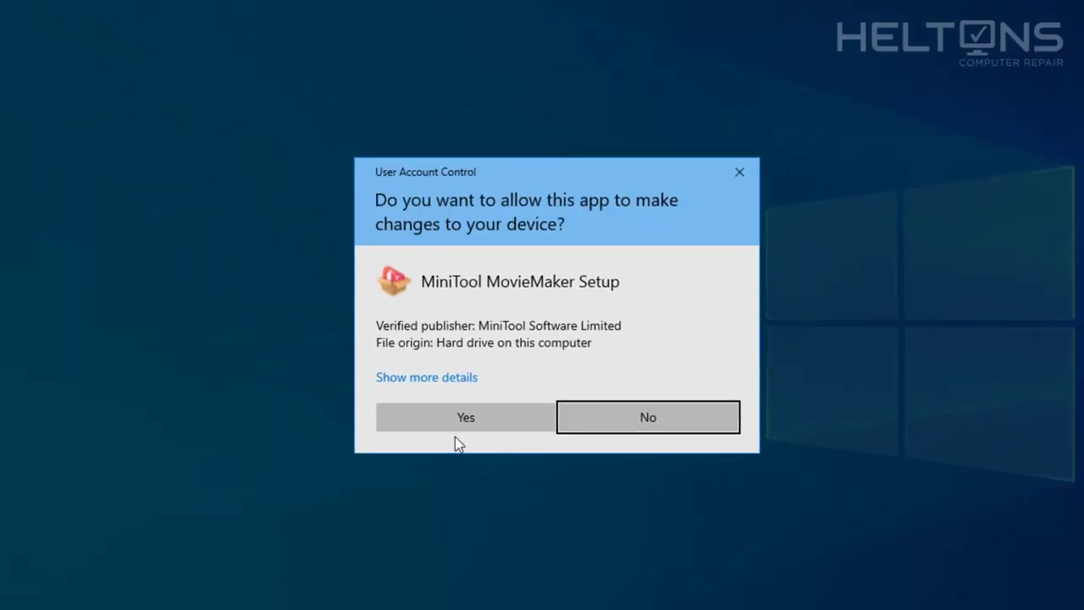
pyautogui.moveTo(464, 417)
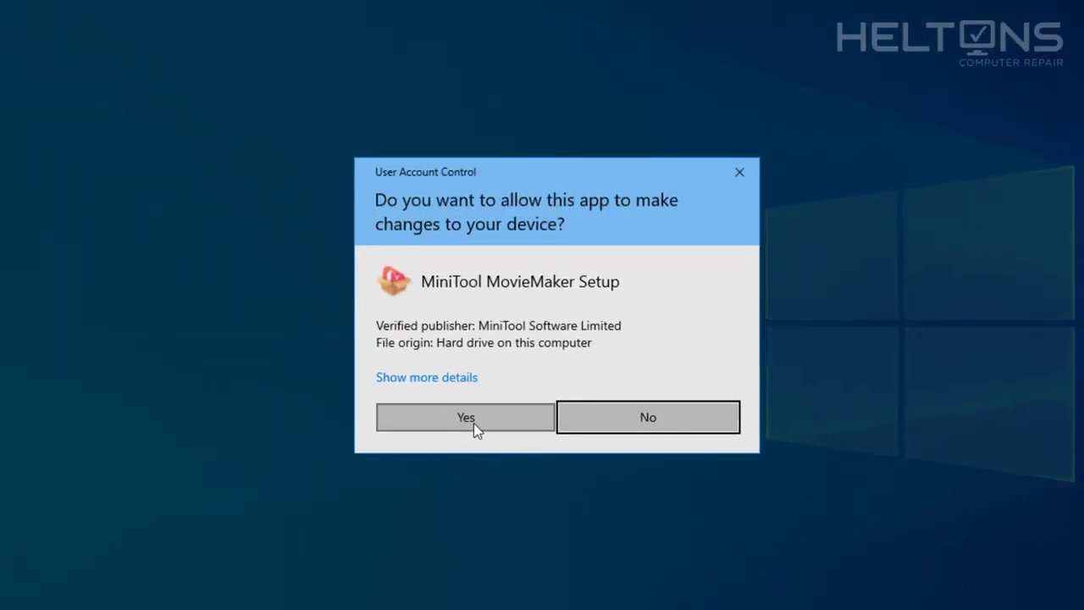
pyautogui.click(465, 417)
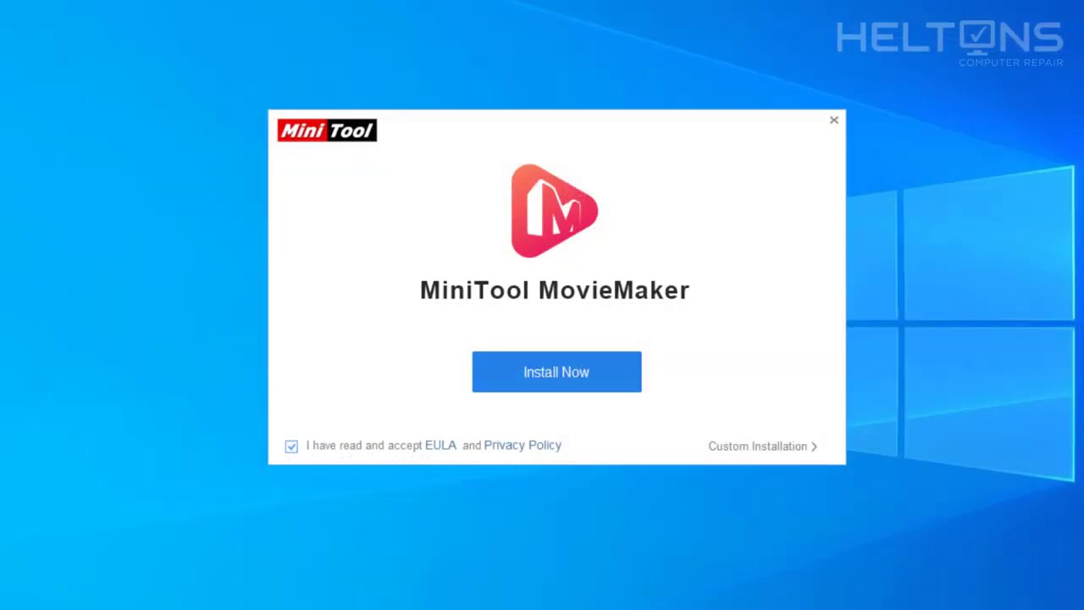
pyautogui.moveTo(329, 262)
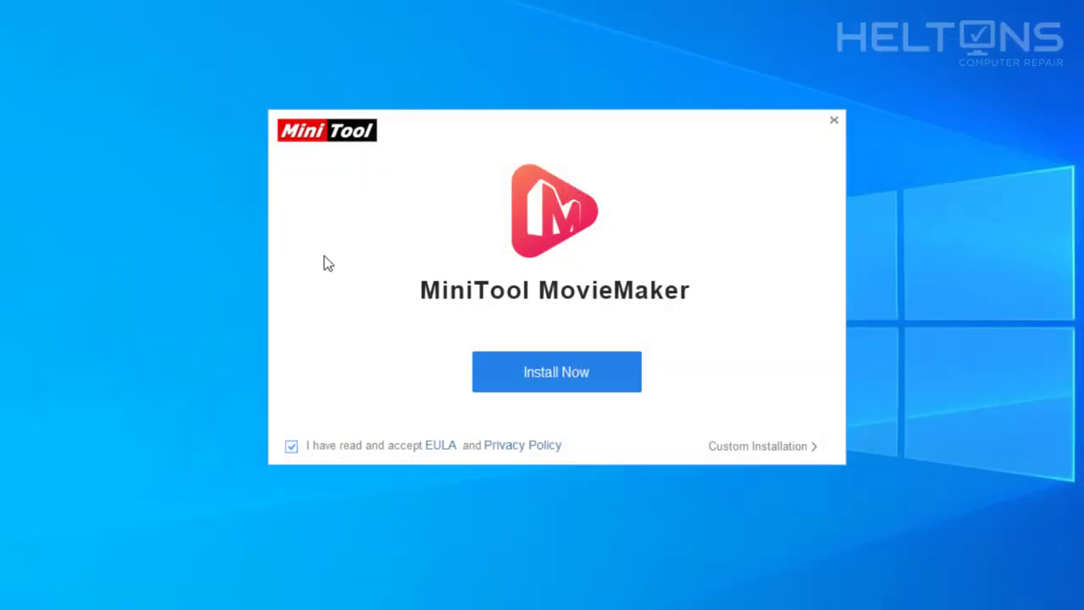
pyautogui.moveTo(438, 457)
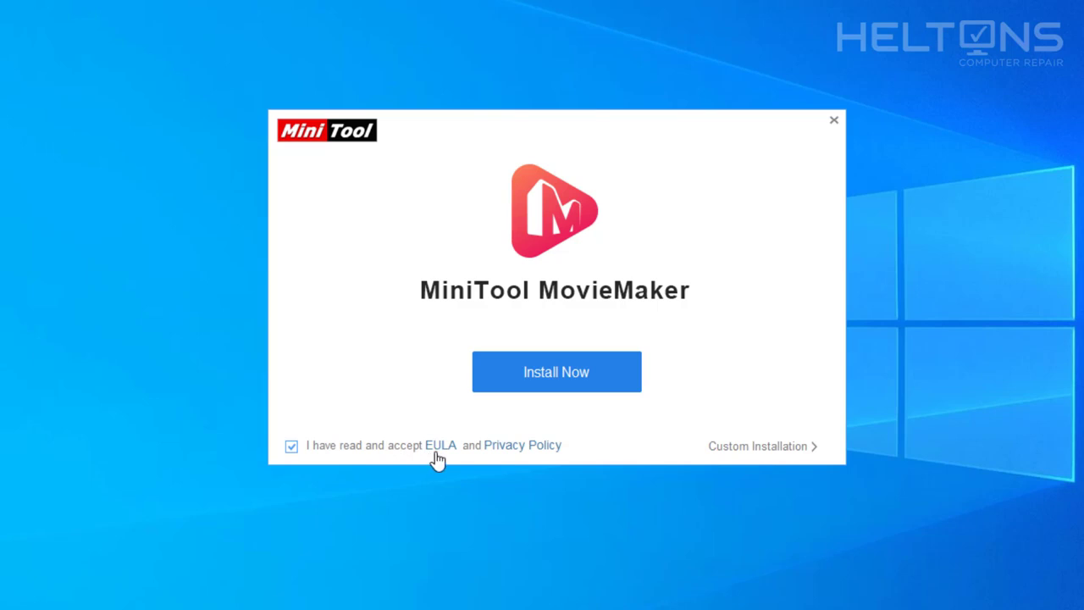
pyautogui.moveTo(479, 457)
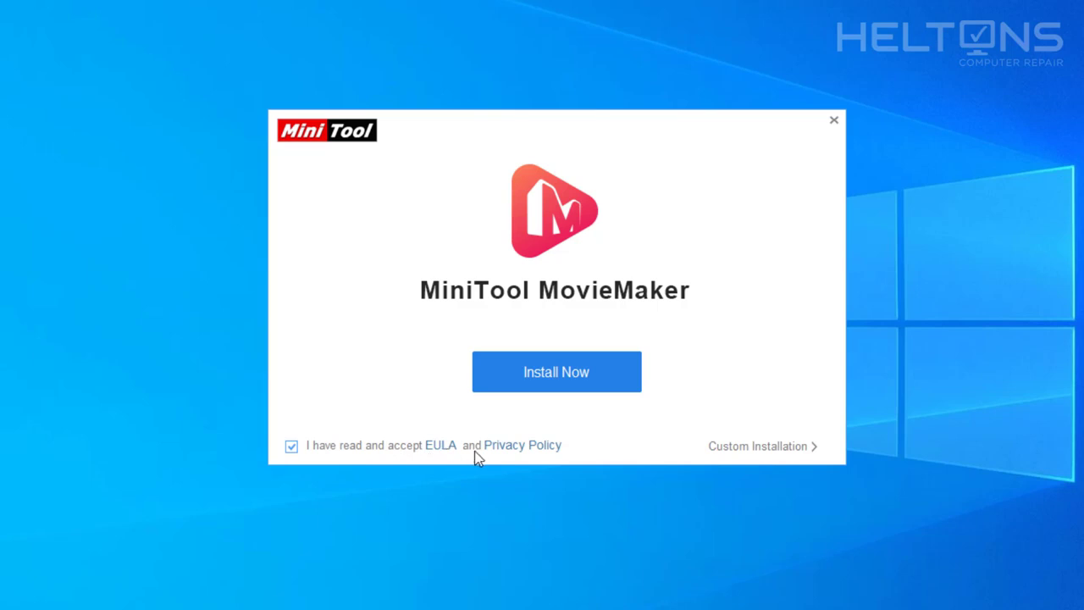
pyautogui.moveTo(377, 449)
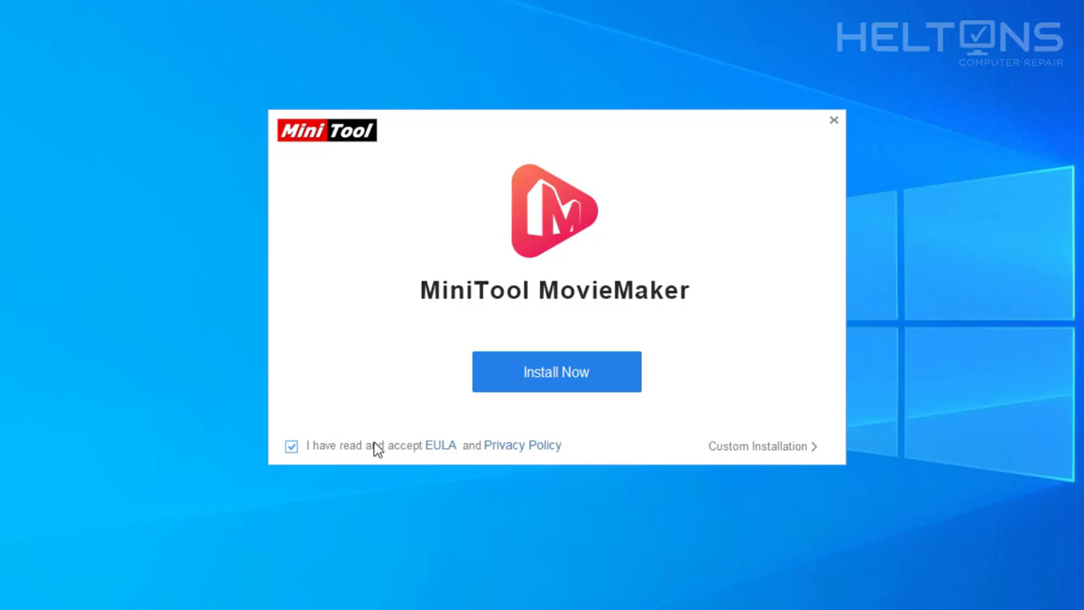
pyautogui.moveTo(556, 371)
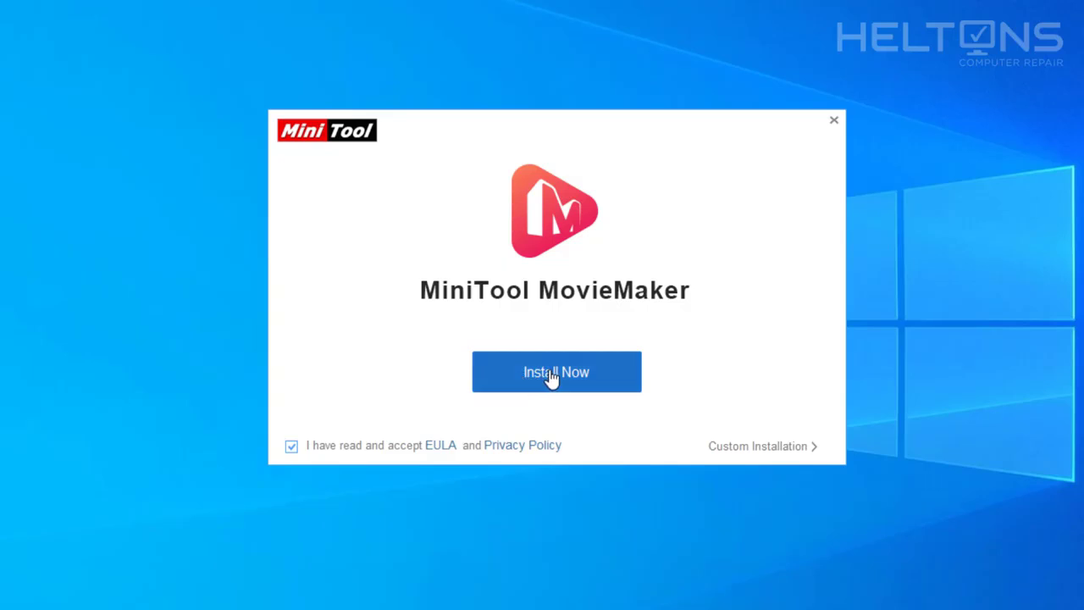
# Start the default installation with Install Now and let it complete
pyautogui.click(556, 372)
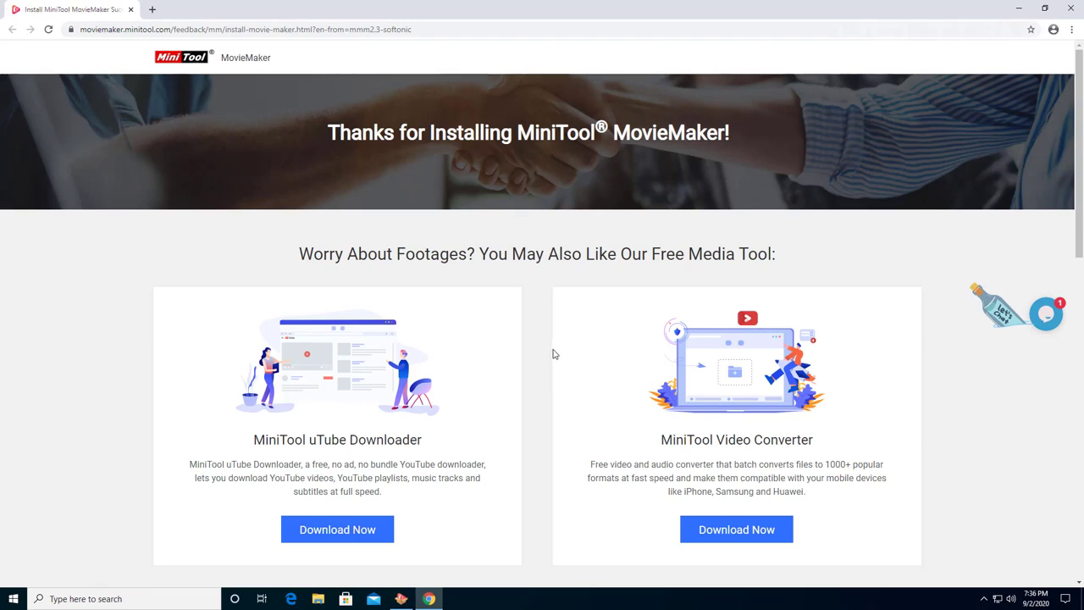
# Scroll through Chrome's Thanks for Installing page and back up
pyautogui.scroll(-3)
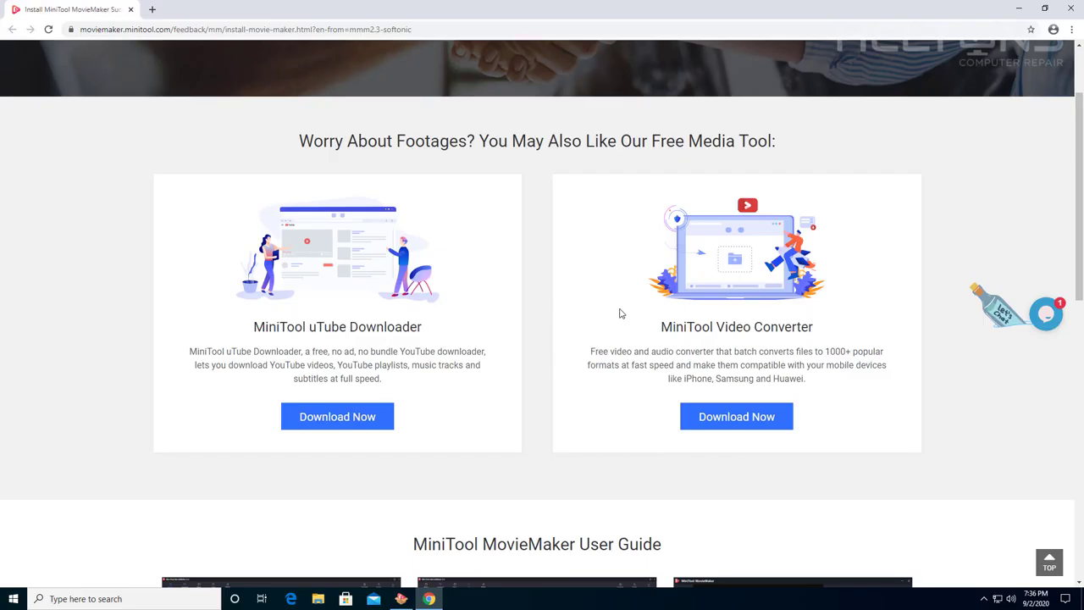
pyautogui.scroll(-3)
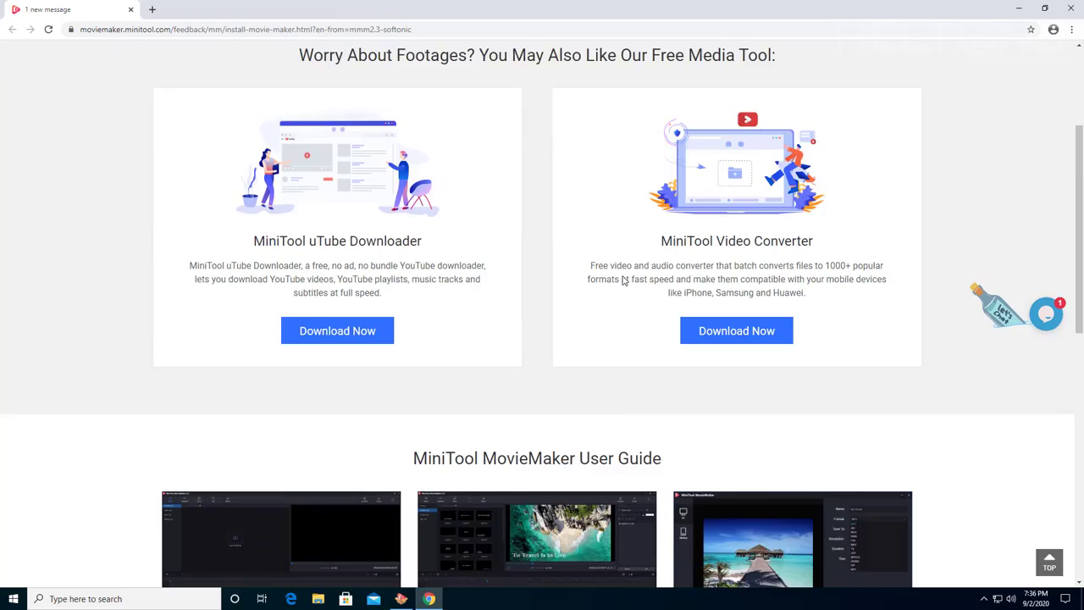
pyautogui.scroll(-3)
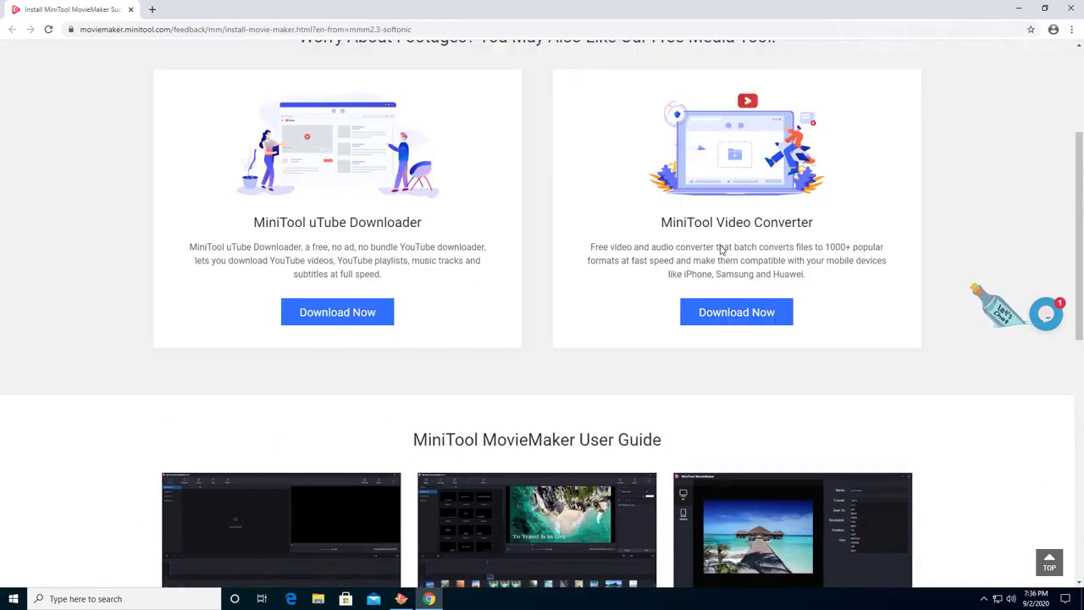
pyautogui.scroll(3)
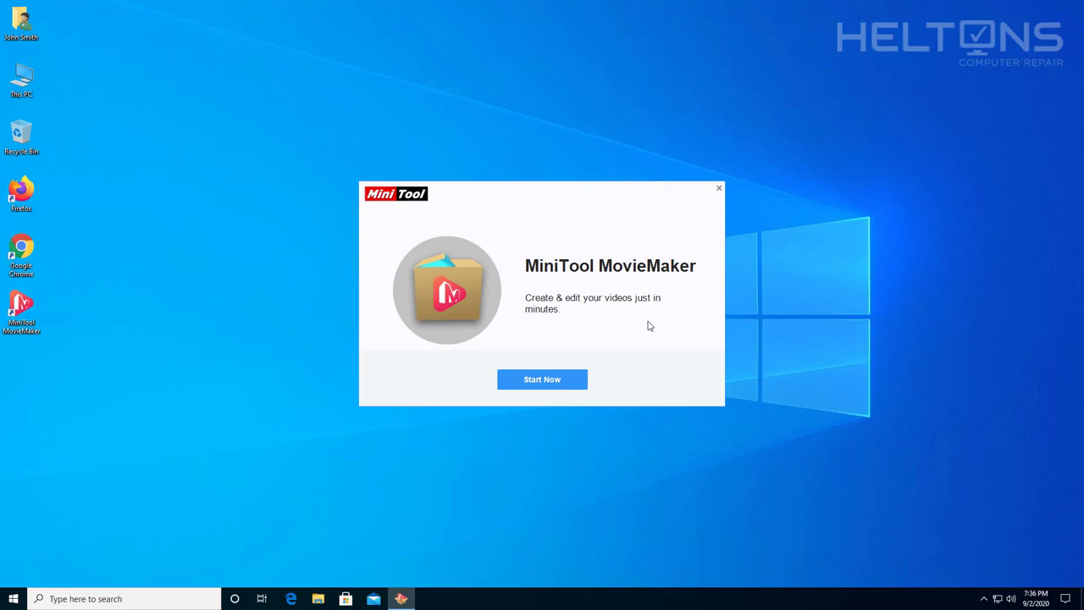
# Launch MiniTool MovieMaker, play the welcome video, and close its pop-up
pyautogui.click(719, 187)
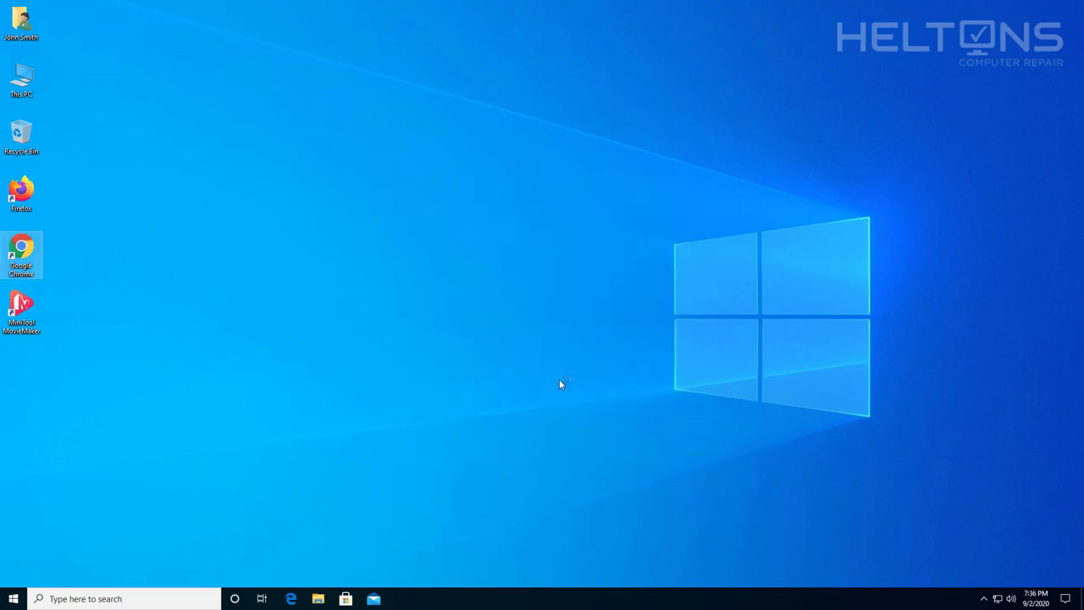
pyautogui.moveTo(550, 384)
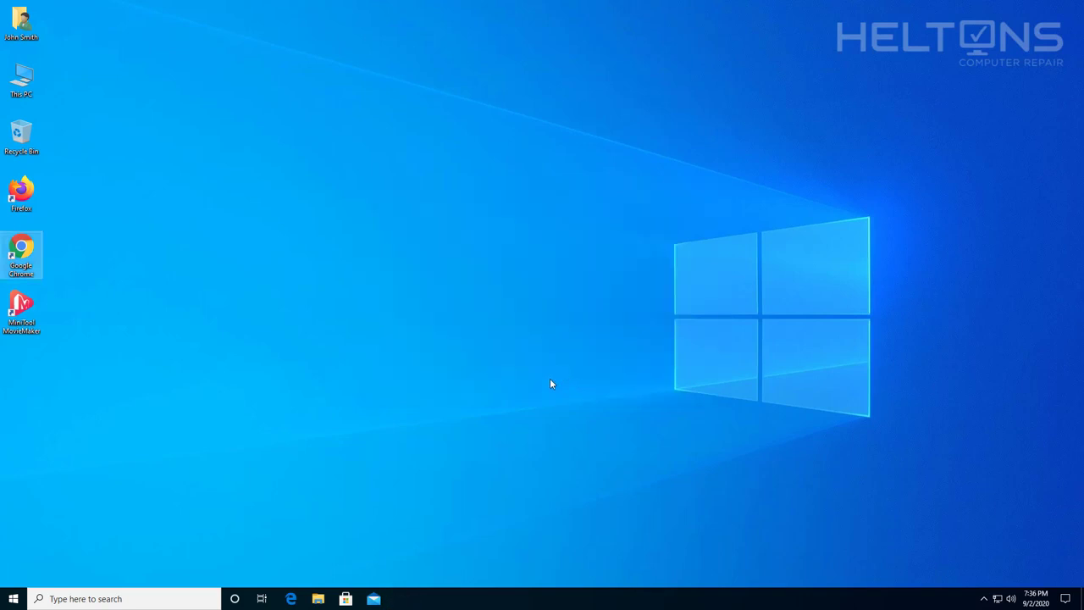
pyautogui.doubleClick(21, 309)
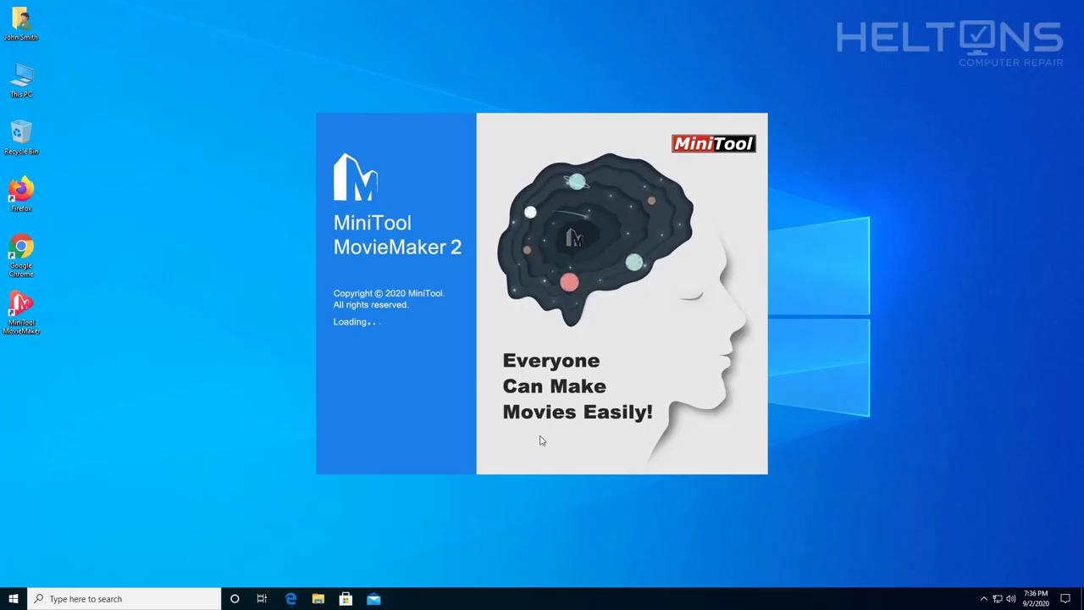
pyautogui.moveTo(538, 501)
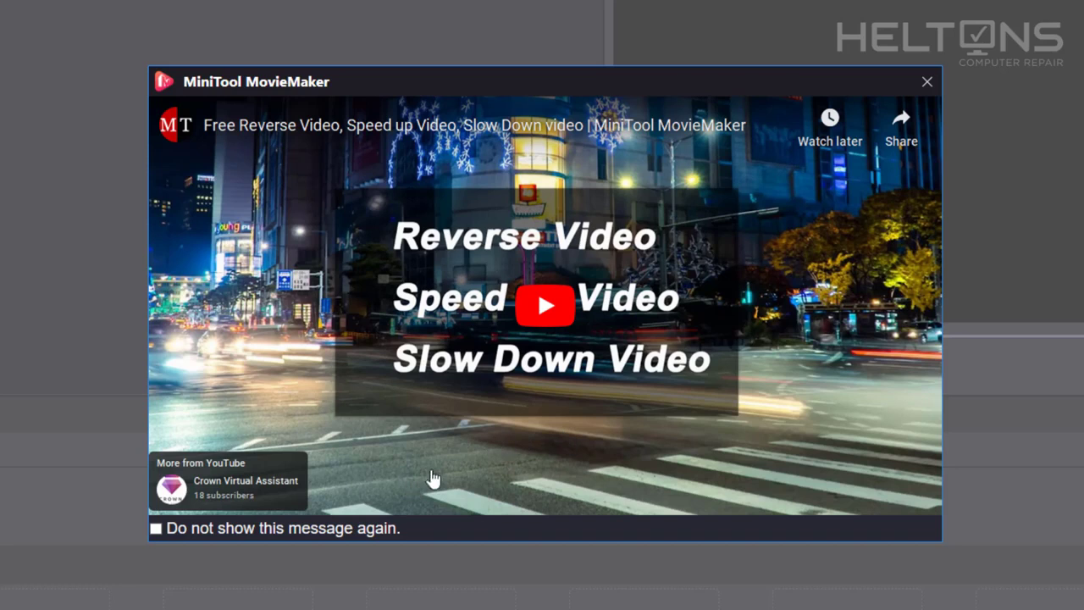
pyautogui.moveTo(544, 305)
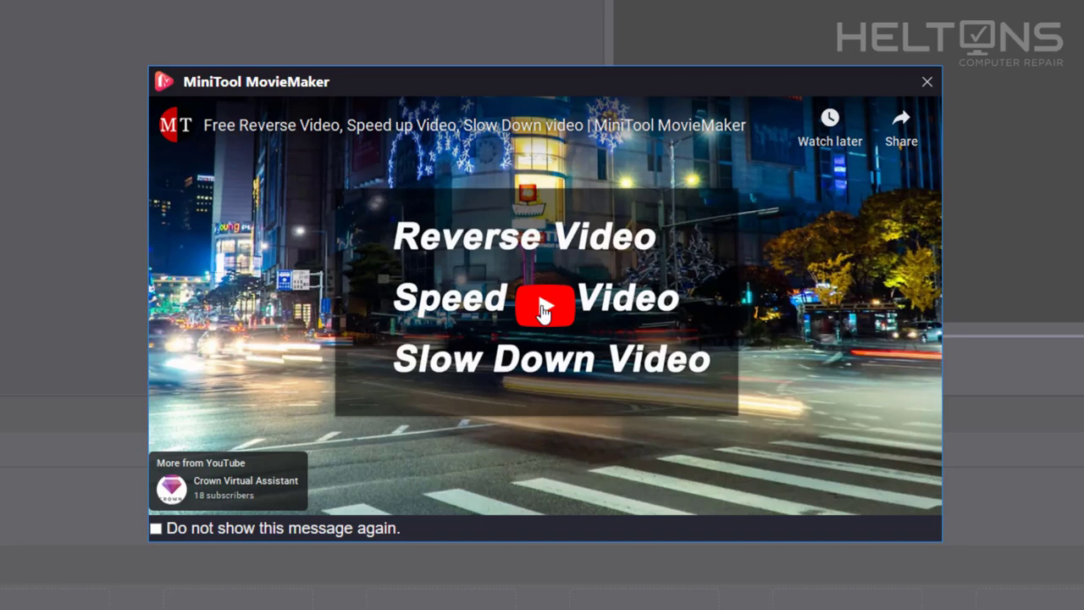
pyautogui.click(545, 306)
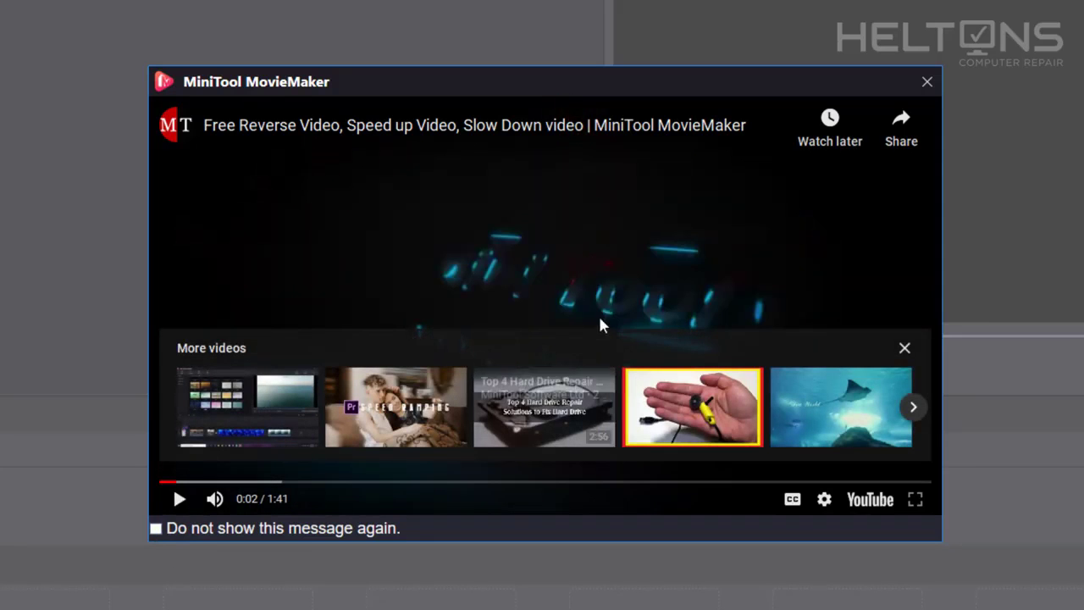
pyautogui.click(927, 81)
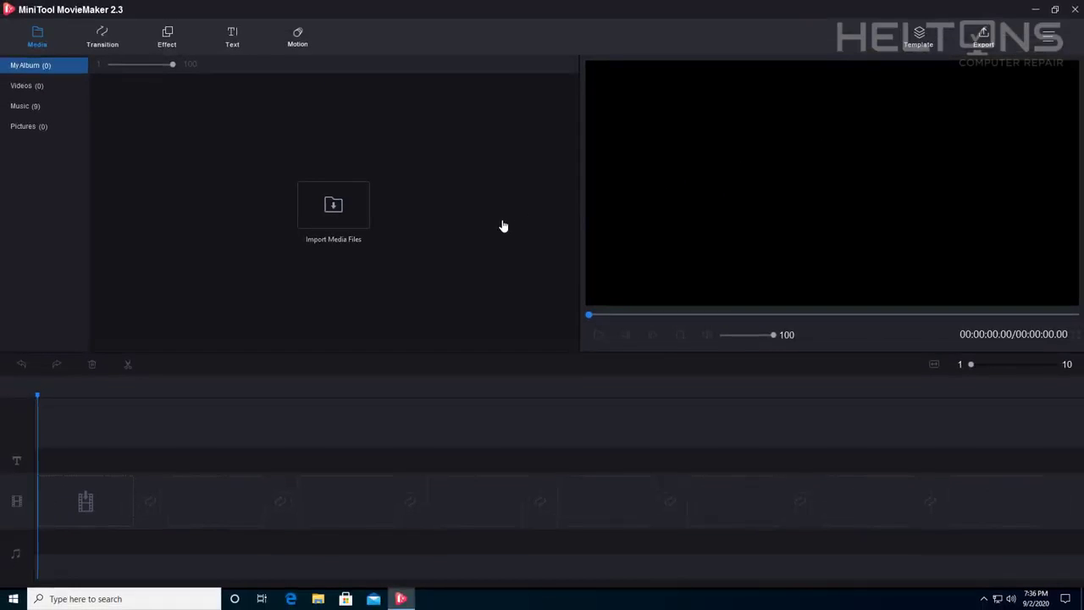
# Cancel the media import dialog, then apply LightSkin from the menu's Skin options
pyautogui.click(333, 212)
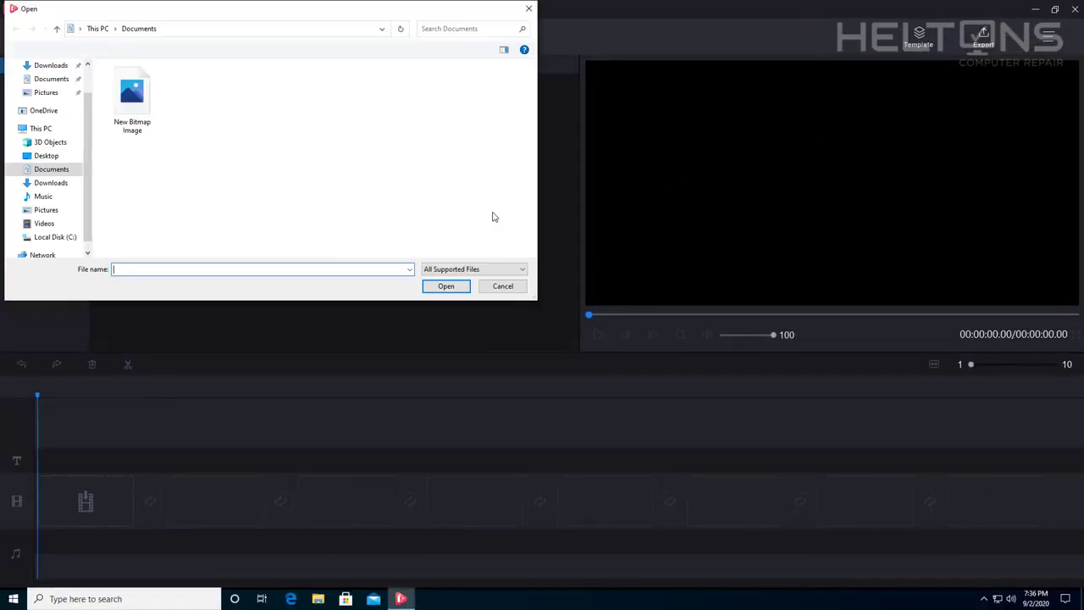
pyautogui.click(502, 285)
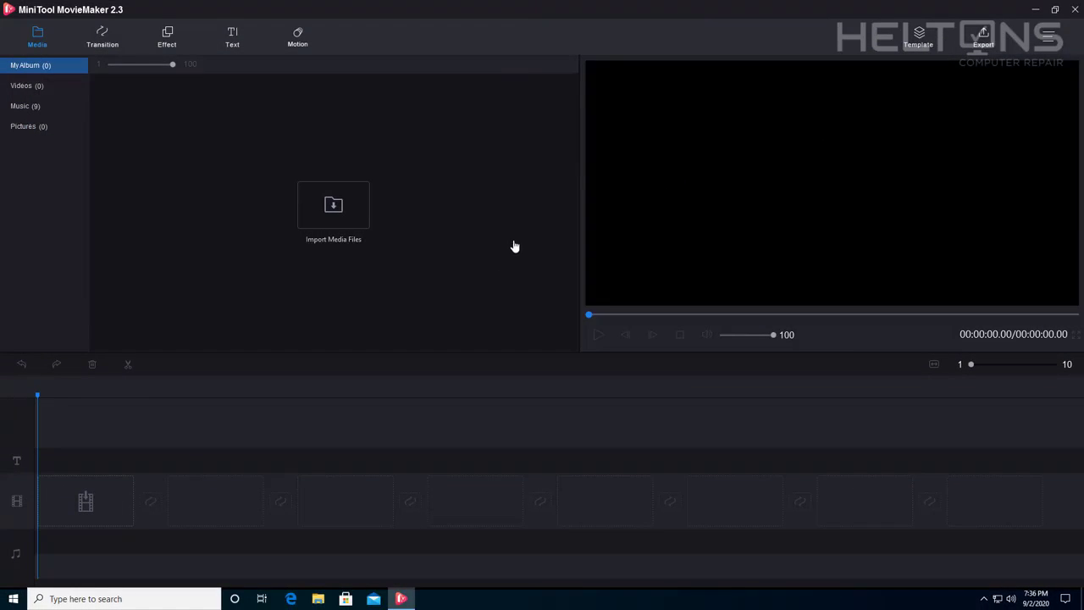
pyautogui.moveTo(845, 104)
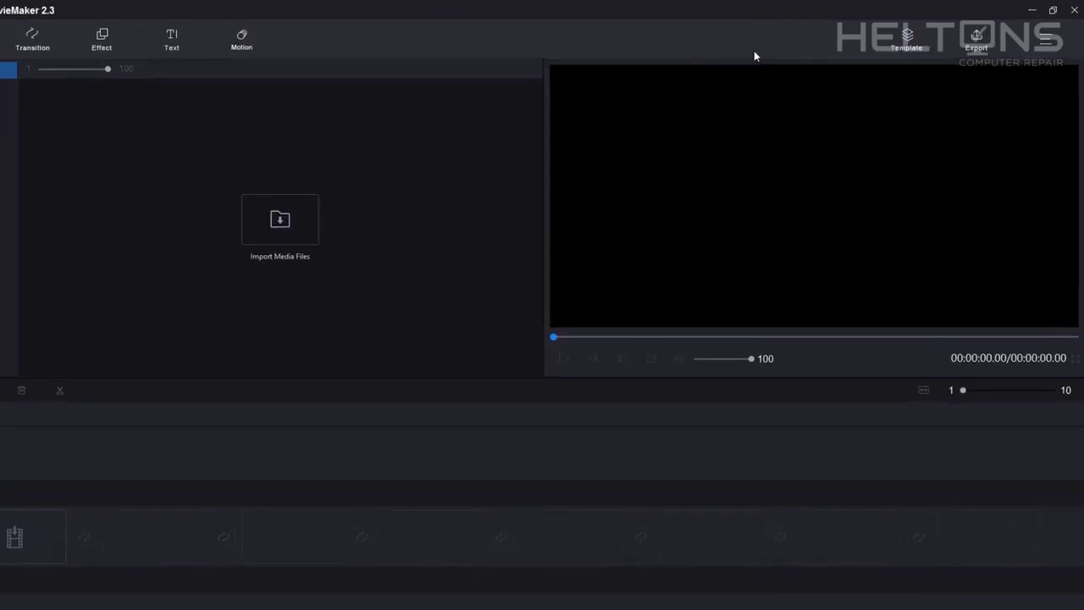
pyautogui.click(1046, 39)
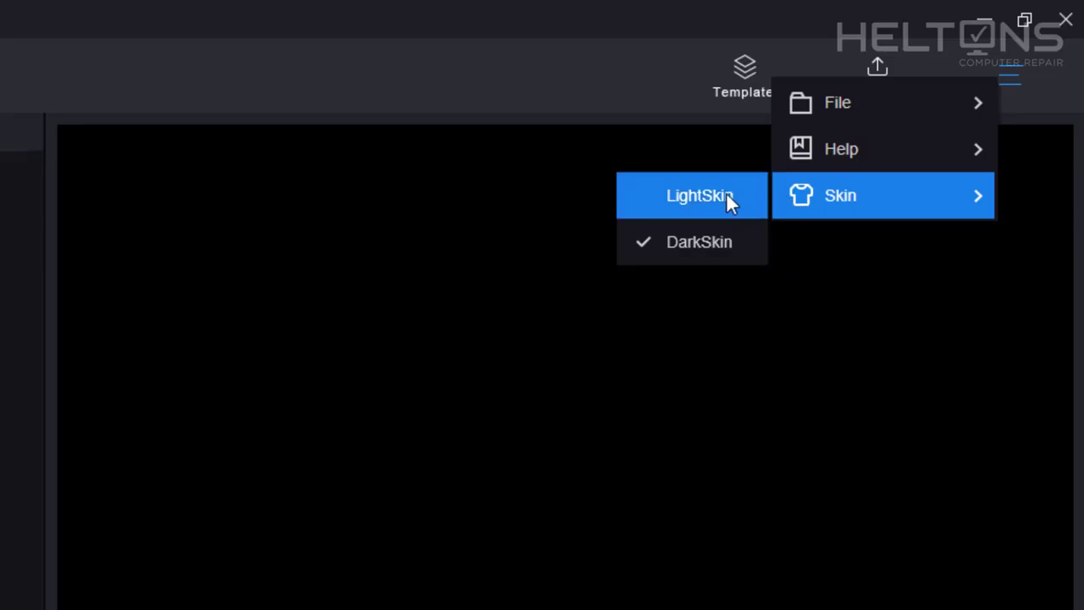
pyautogui.click(698, 195)
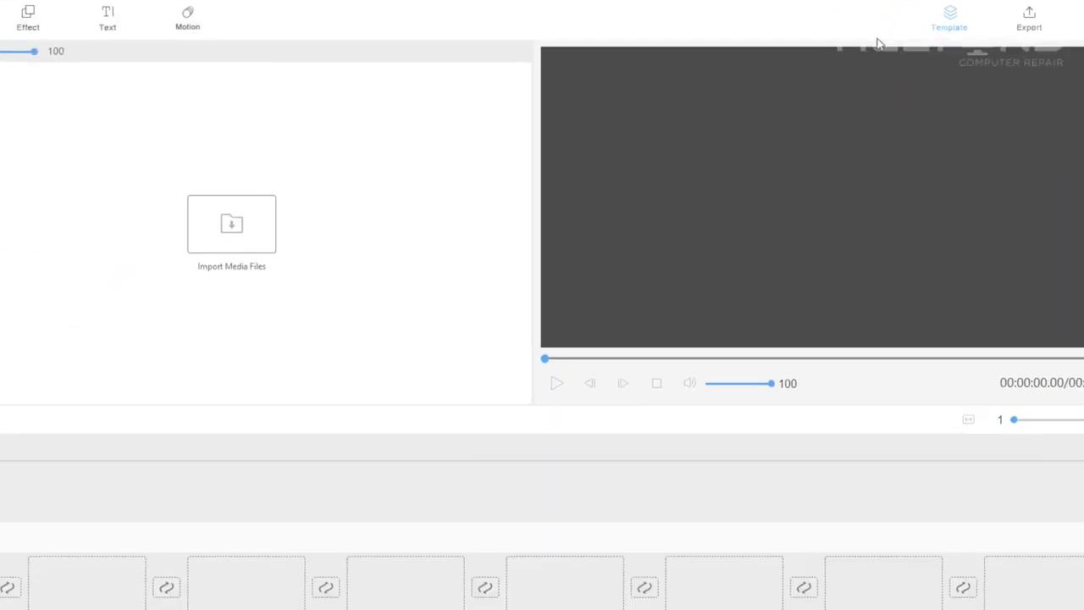
# Browse the Travel, Family&Friends and Festival templates, leave, then reopen the gallery
pyautogui.click(948, 17)
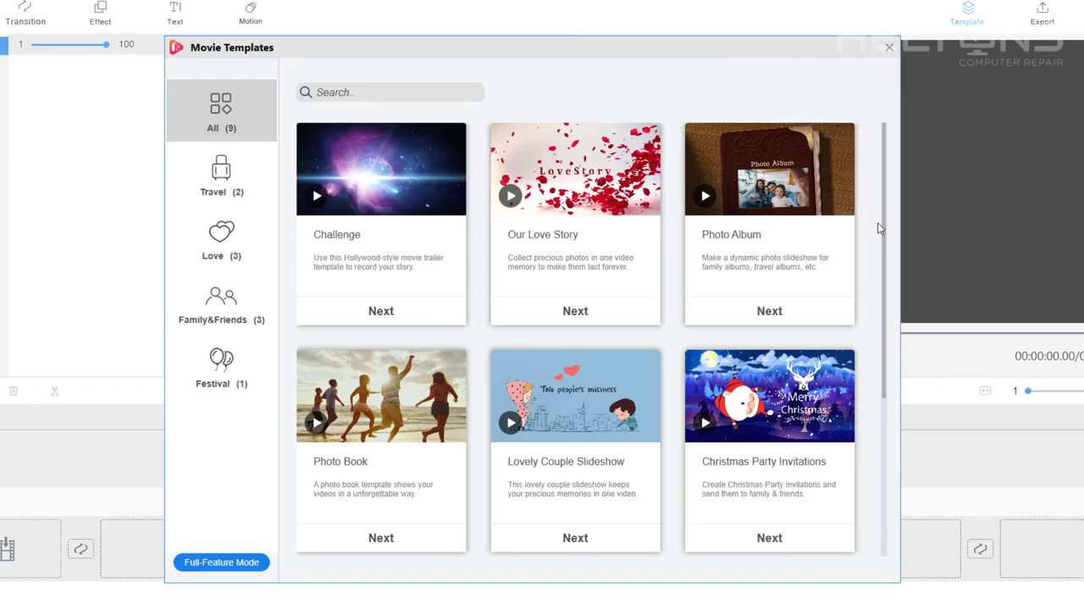
pyautogui.scroll(-3)
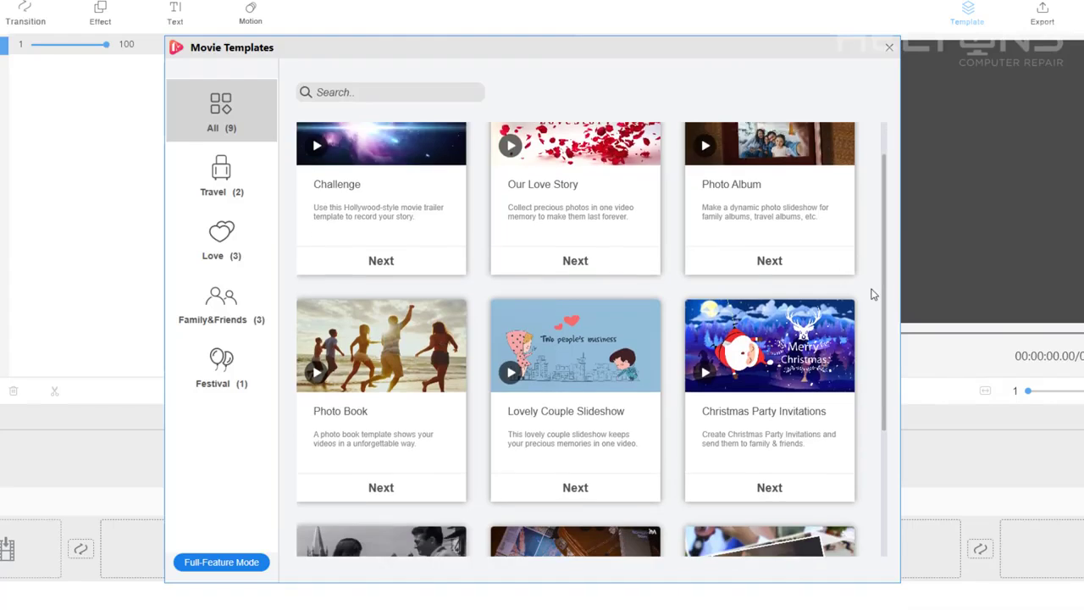
pyautogui.scroll(-3)
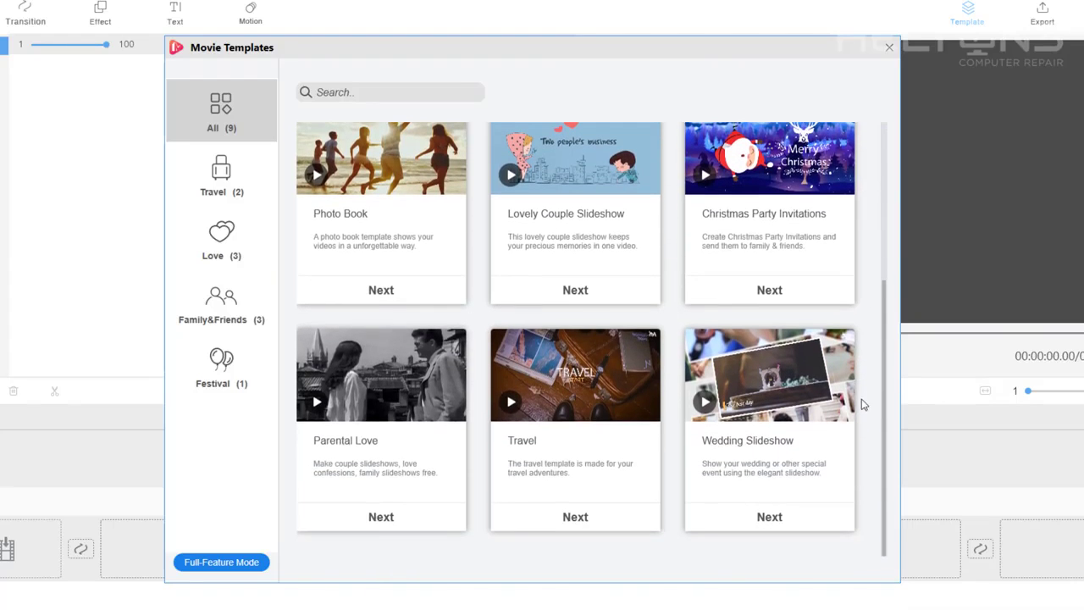
pyautogui.click(221, 176)
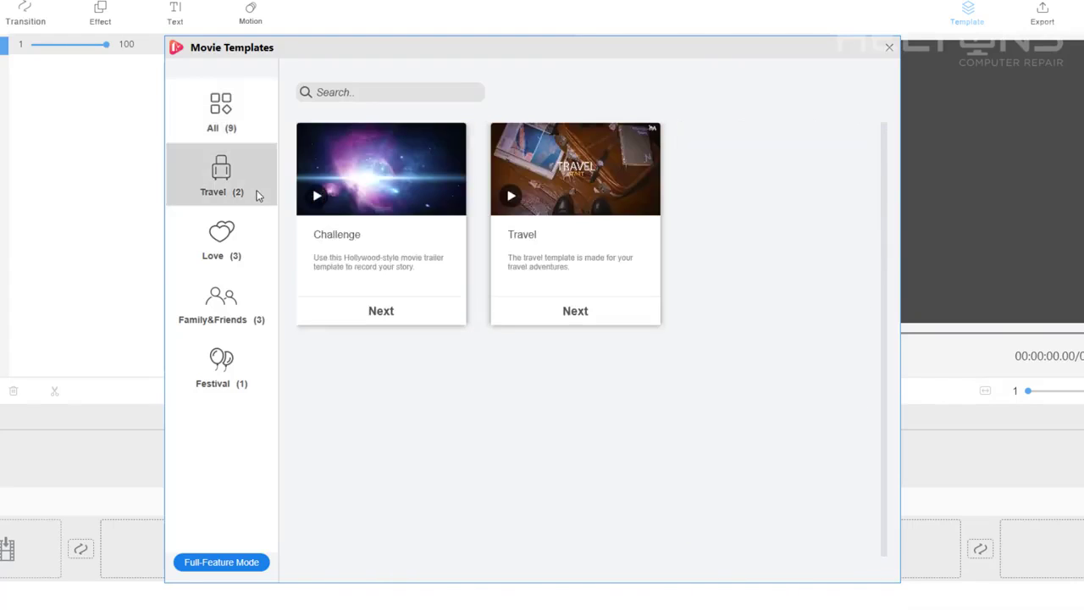
pyautogui.click(221, 303)
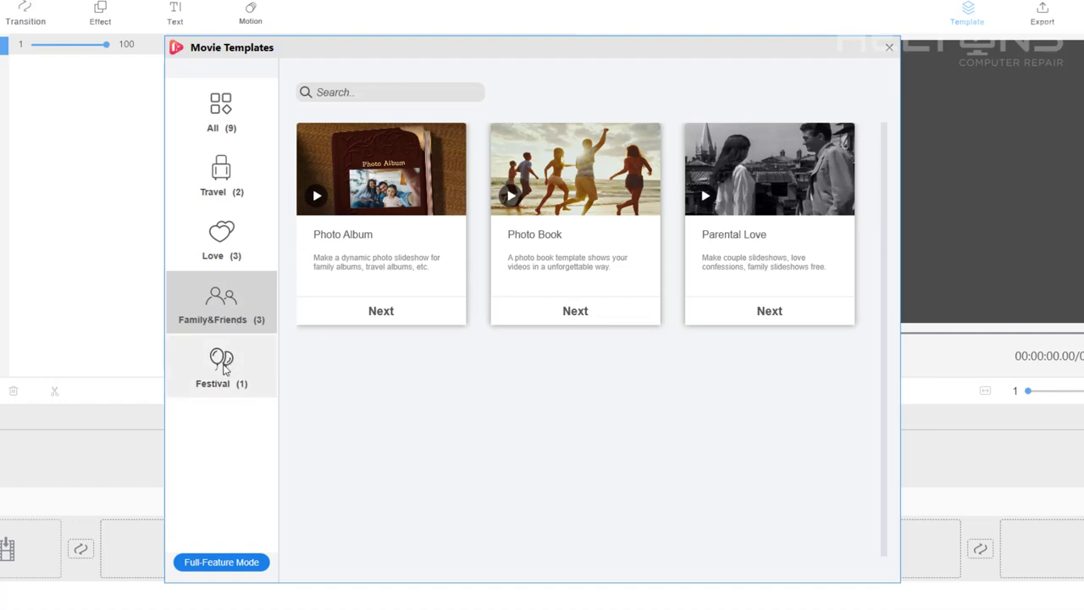
pyautogui.click(221, 367)
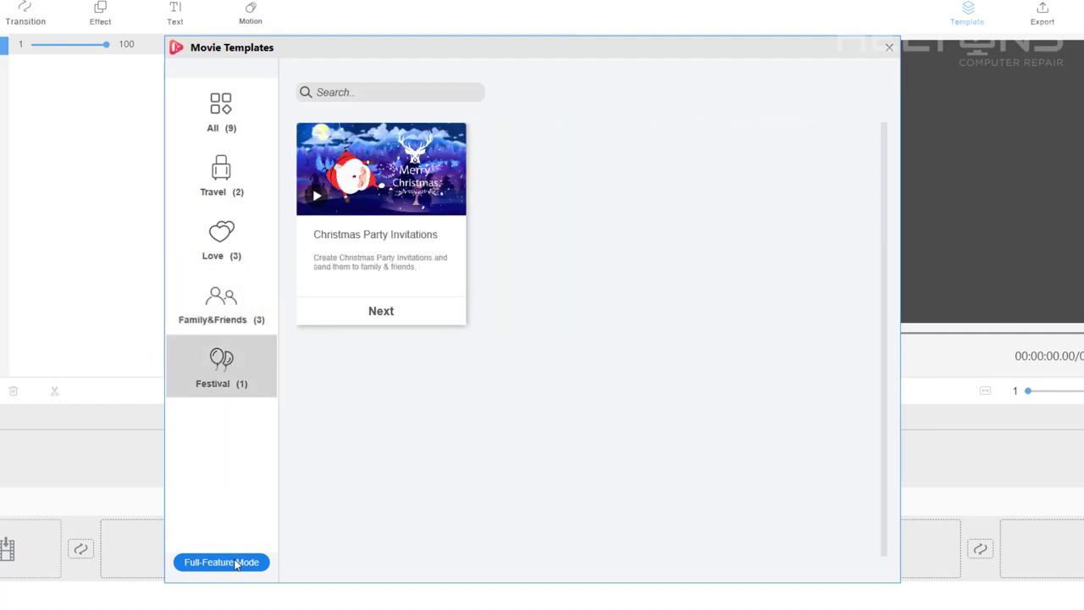
pyautogui.click(221, 561)
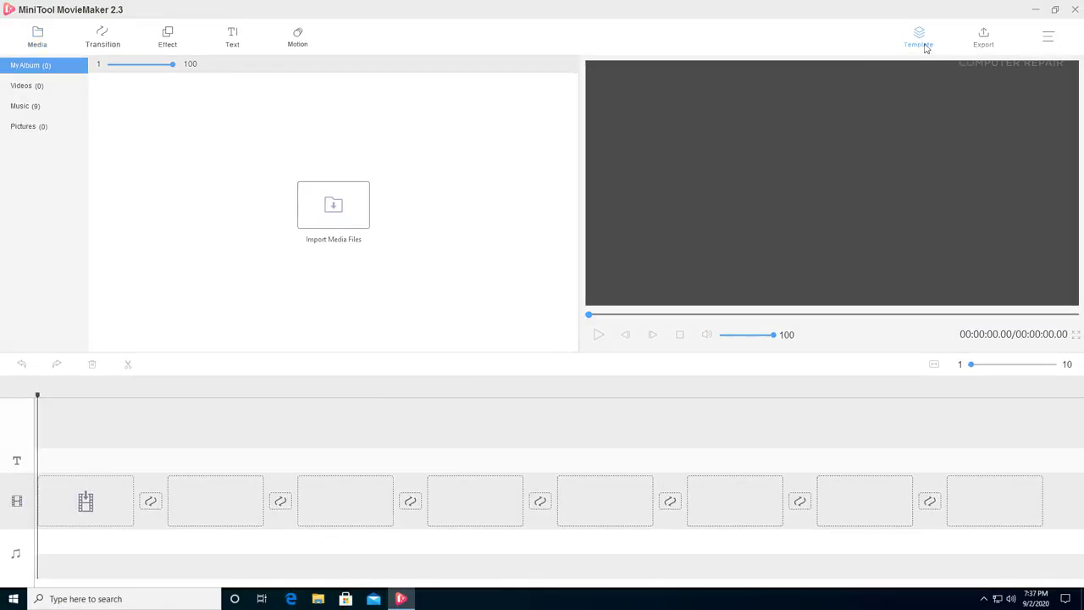
pyautogui.click(918, 37)
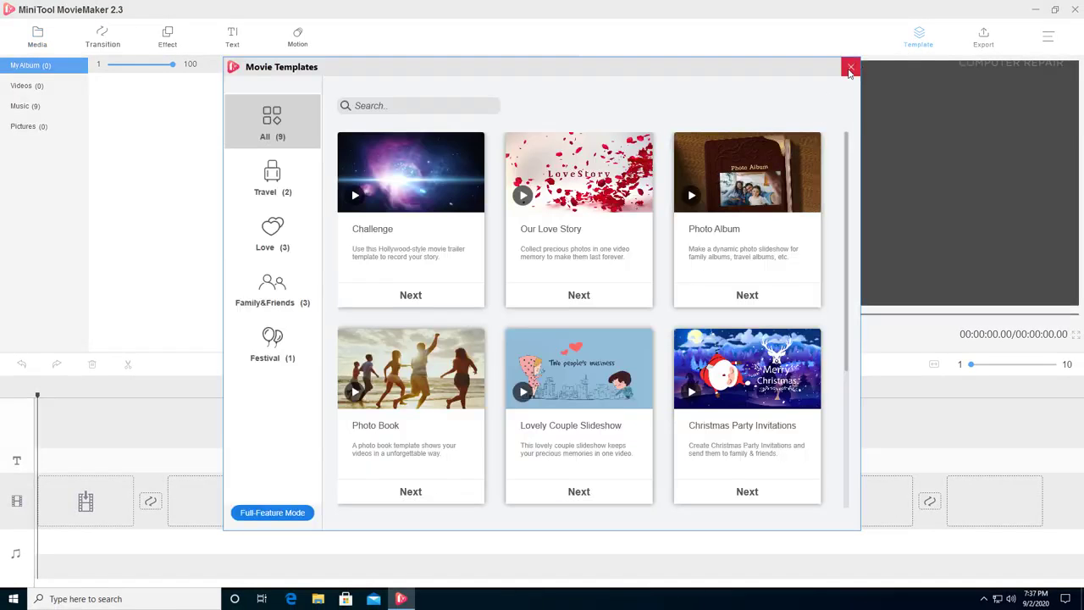
# Close templates and browse the Motion library's None, All, Zoom in and Pan categories
pyautogui.click(850, 67)
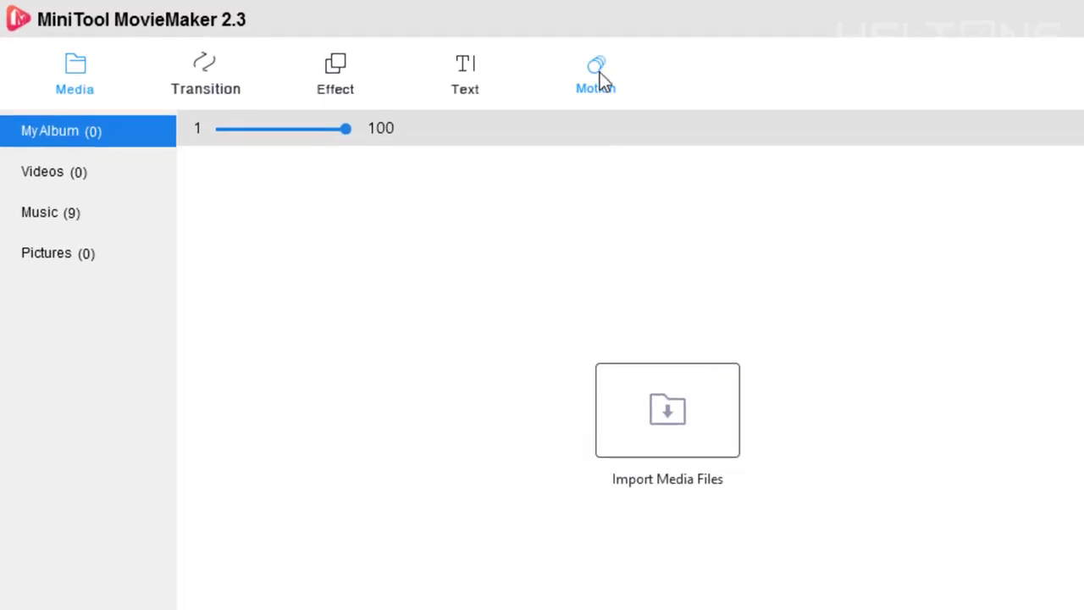
pyautogui.click(595, 74)
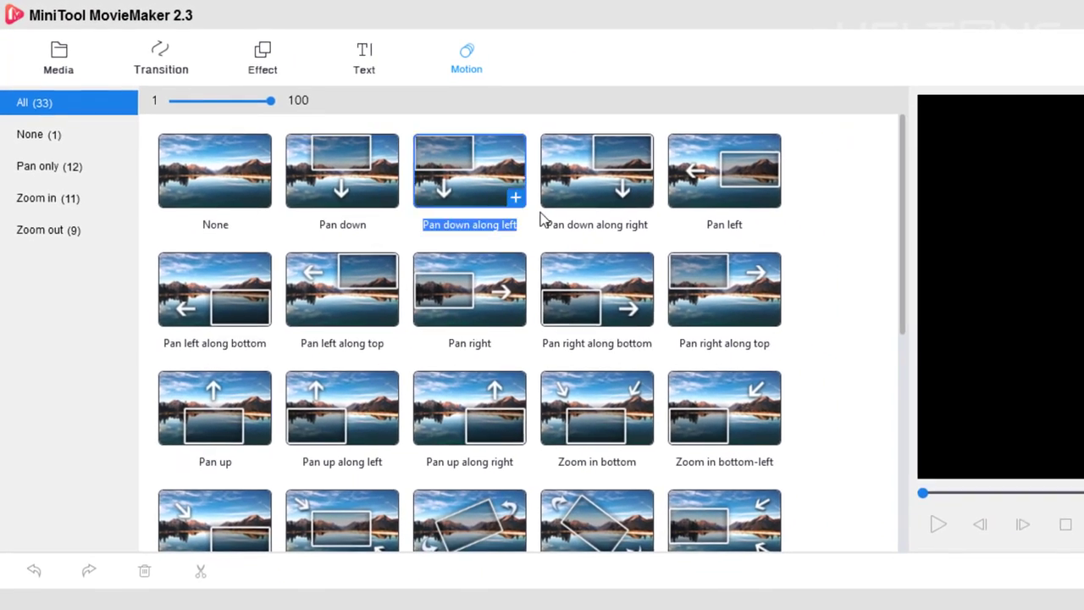
pyautogui.scroll(-3)
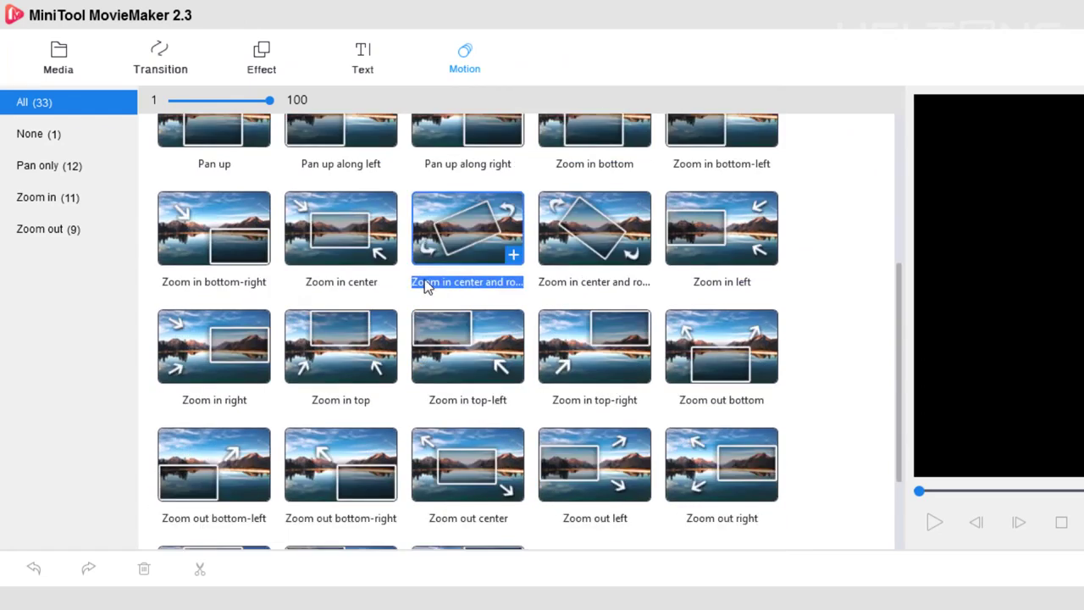
pyautogui.click(38, 134)
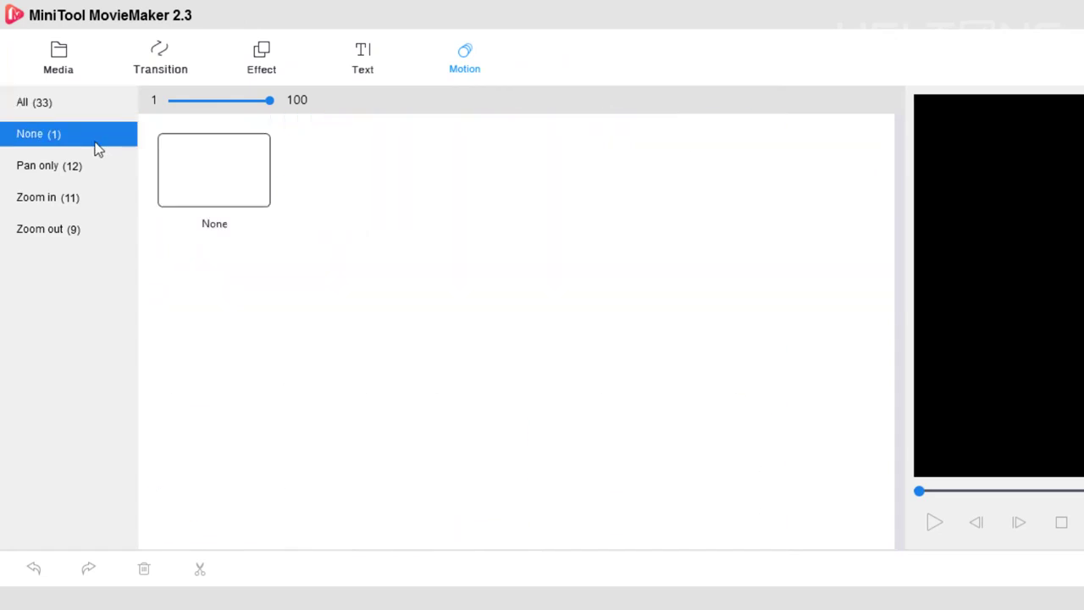
pyautogui.click(34, 101)
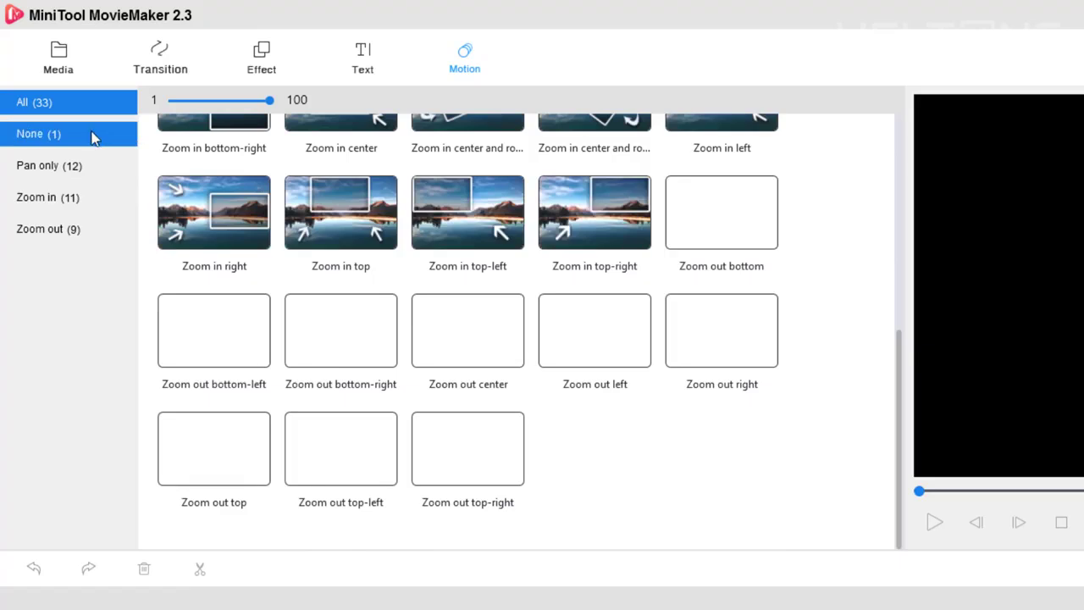
pyautogui.click(47, 197)
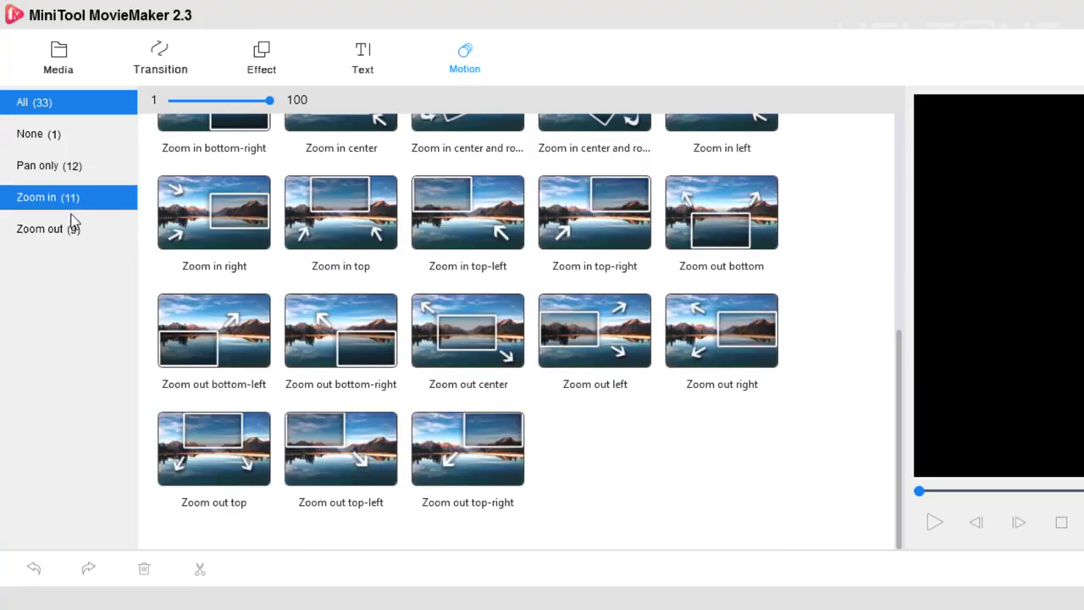
pyautogui.click(49, 165)
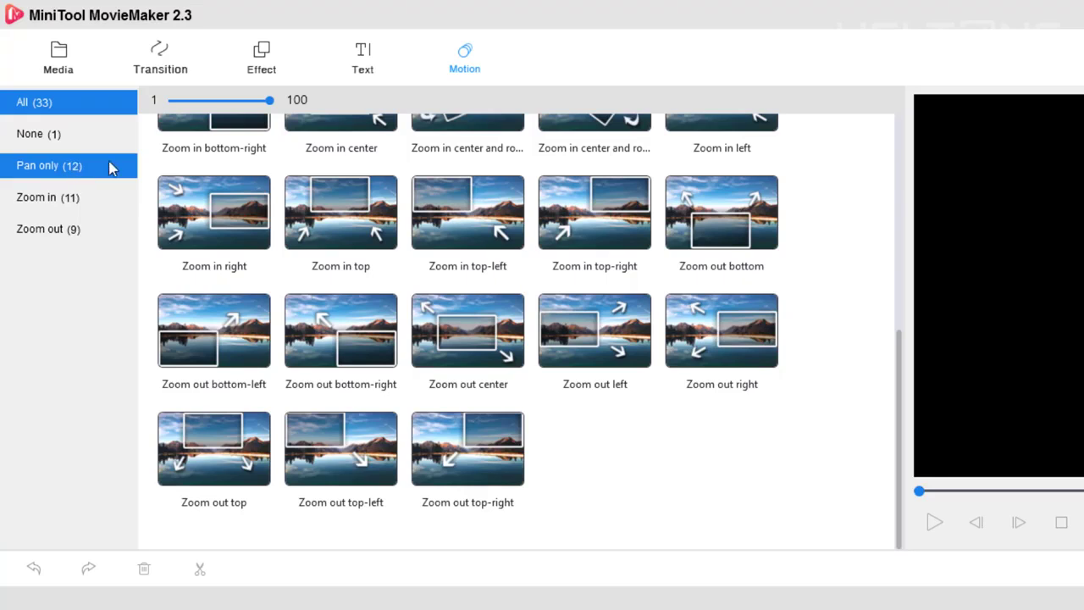
# Open the Text library and scroll through Caption, Credits and Title templates
pyautogui.click(363, 57)
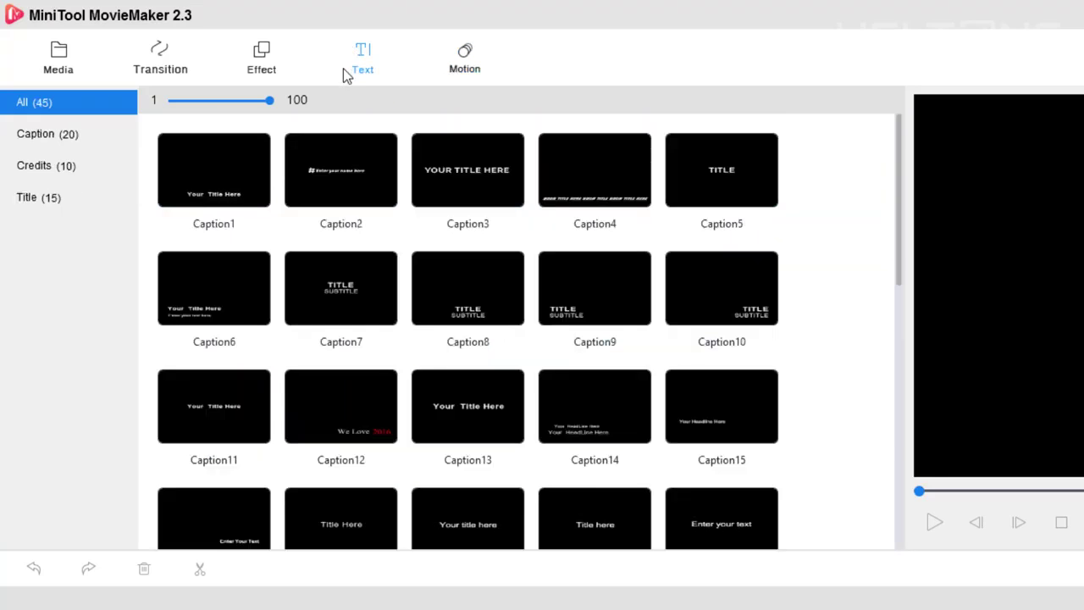
pyautogui.scroll(-3)
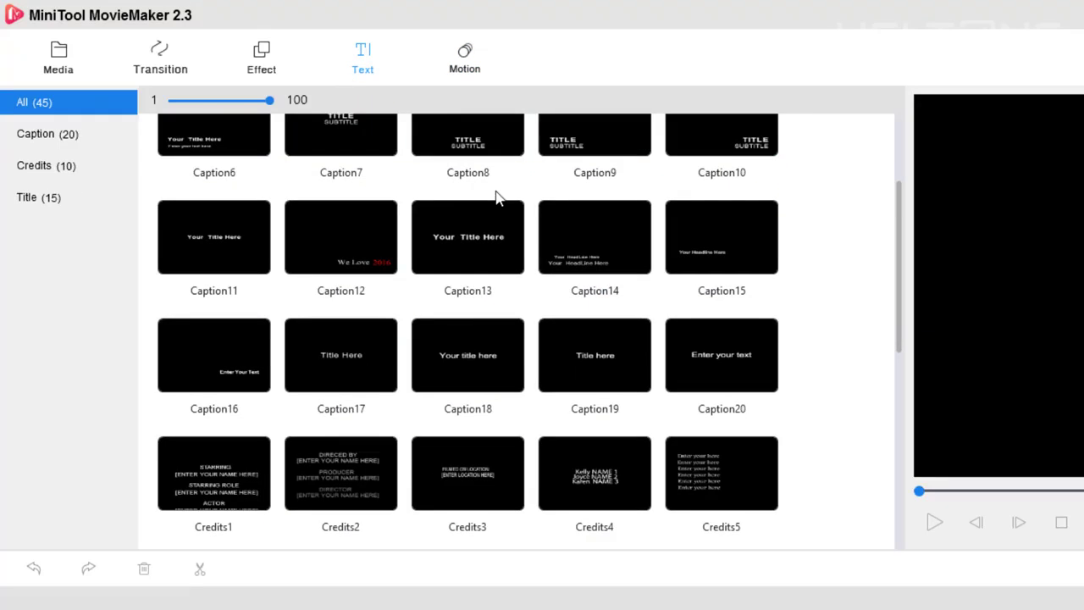
pyautogui.scroll(-3)
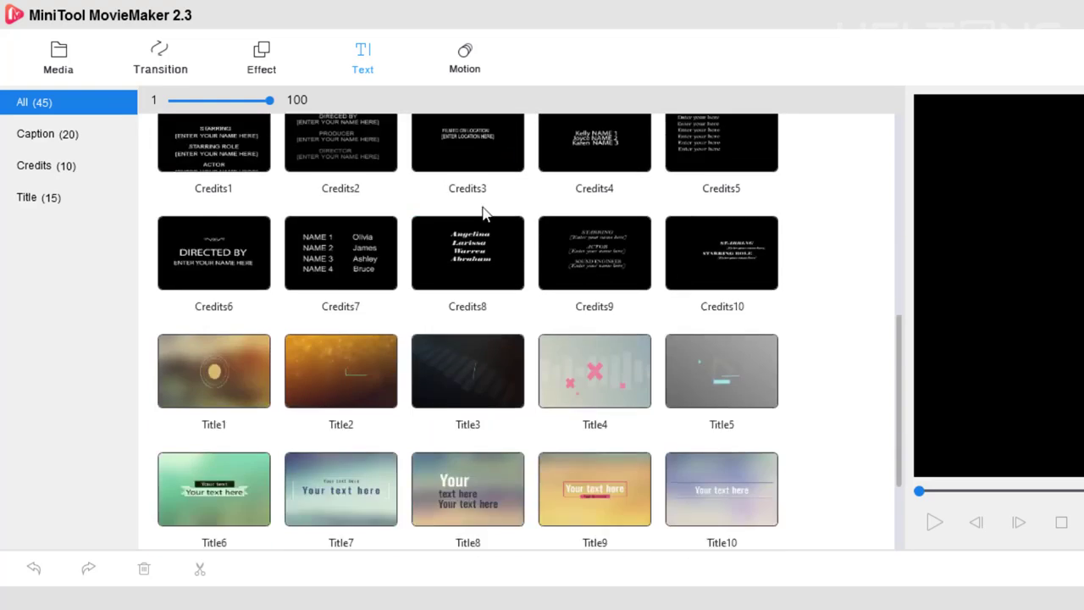
pyautogui.scroll(-3)
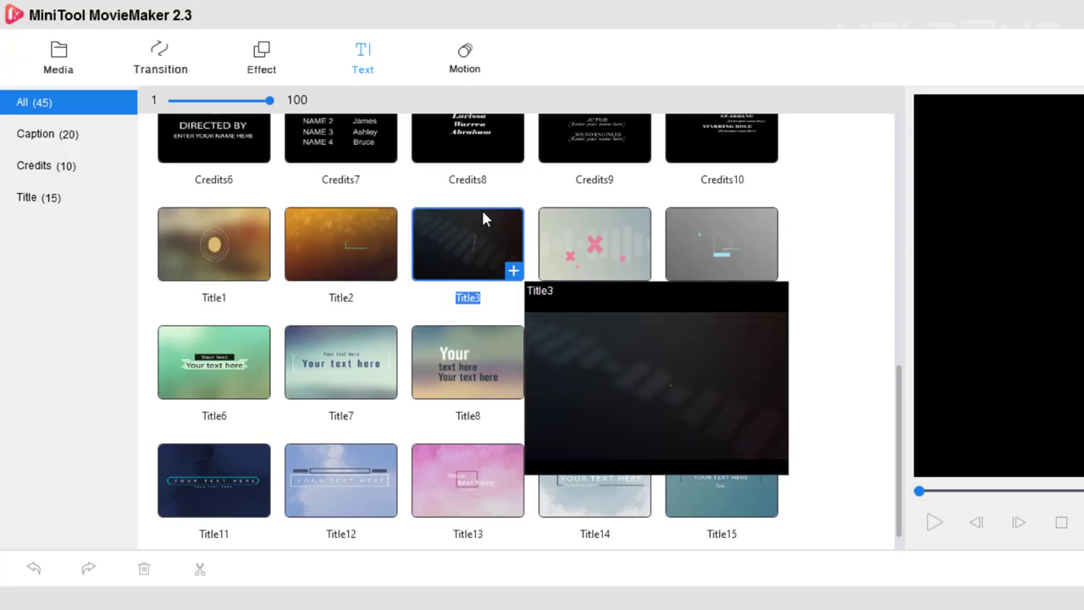
pyautogui.moveTo(721, 244)
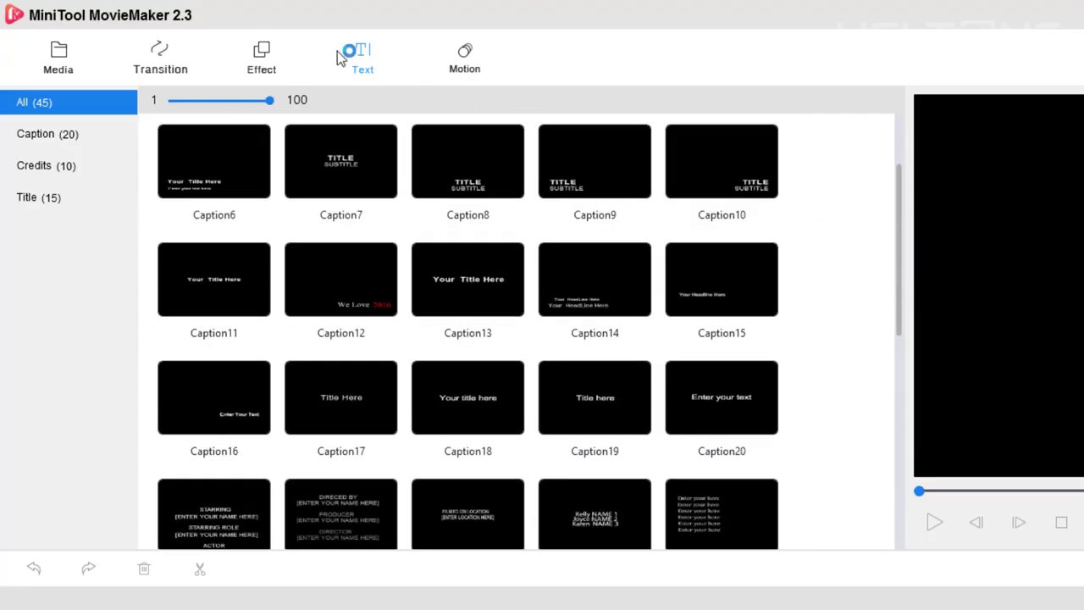
# Glance through the Effect filters, then show the Transition library with its 98 transitions
pyautogui.click(261, 57)
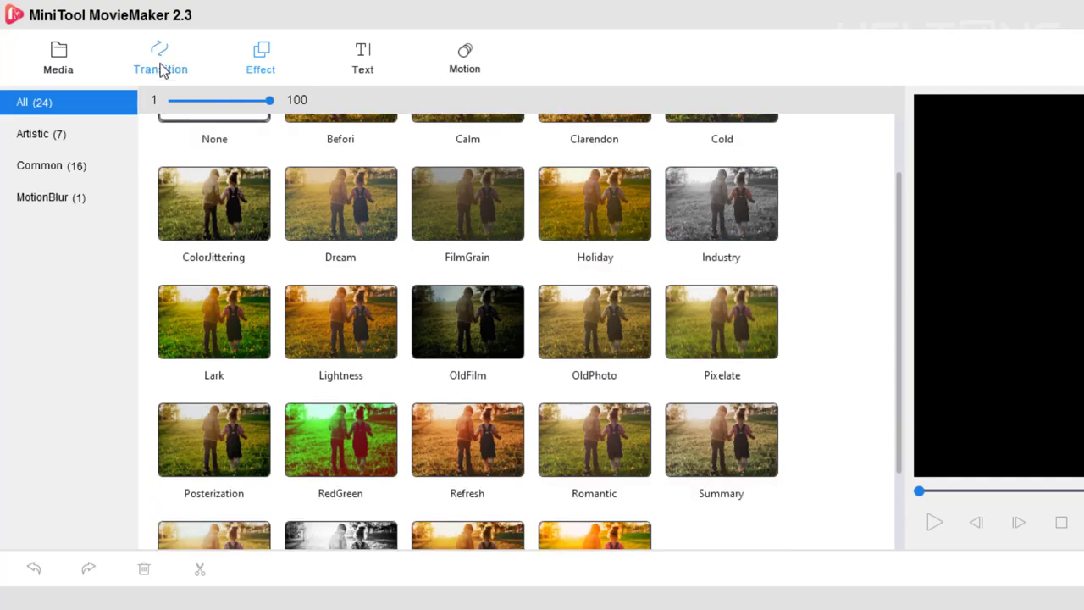
pyautogui.click(160, 58)
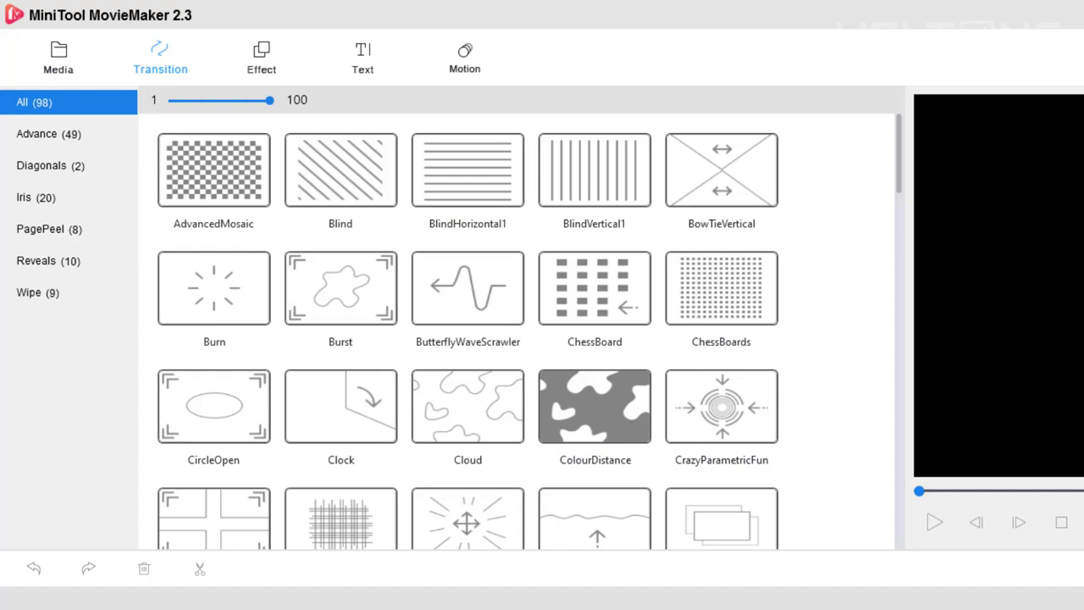
# Check the empty Media Videos and Pictures categories, and open and cancel the import dialog
pyautogui.click(58, 58)
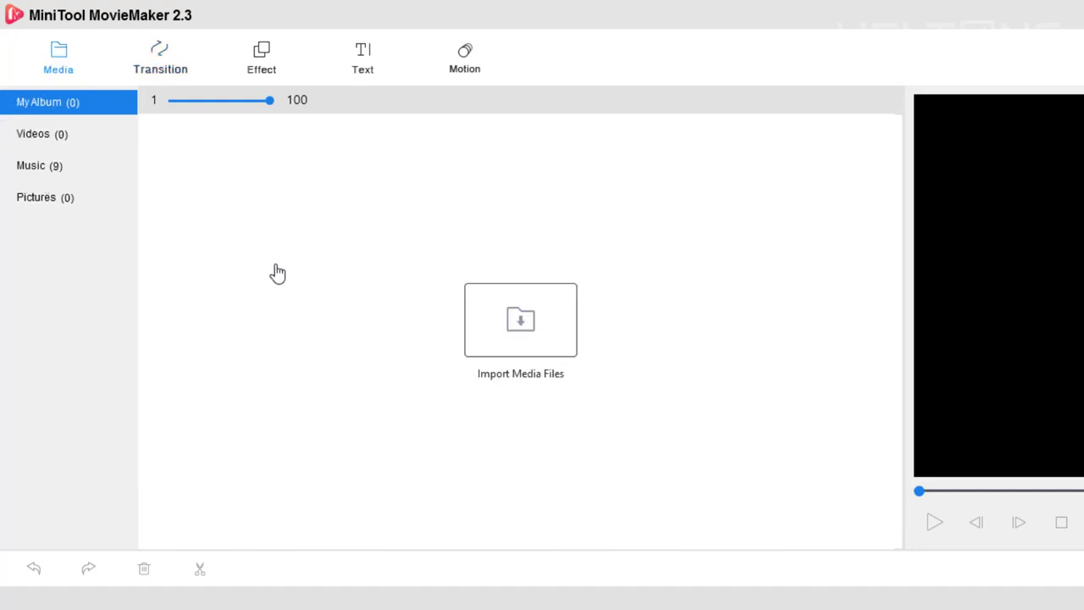
pyautogui.click(42, 133)
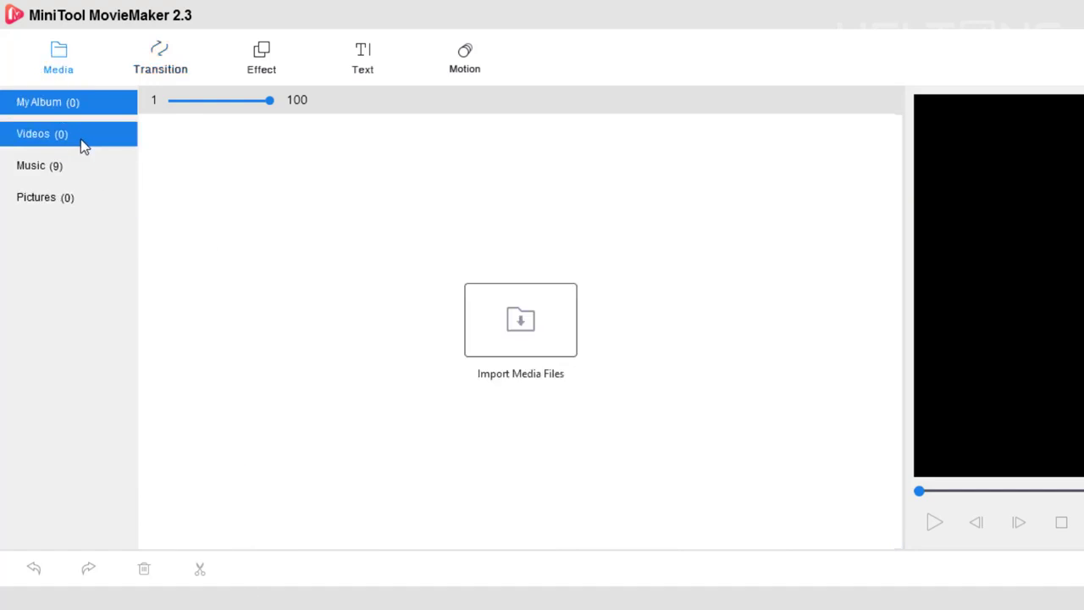
pyautogui.click(45, 196)
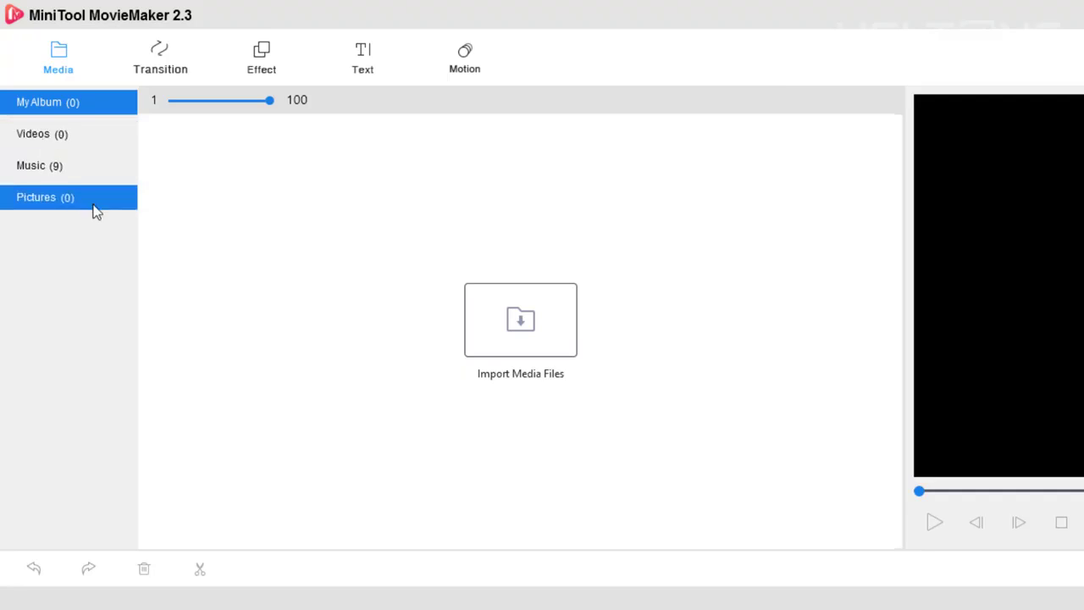
pyautogui.click(520, 320)
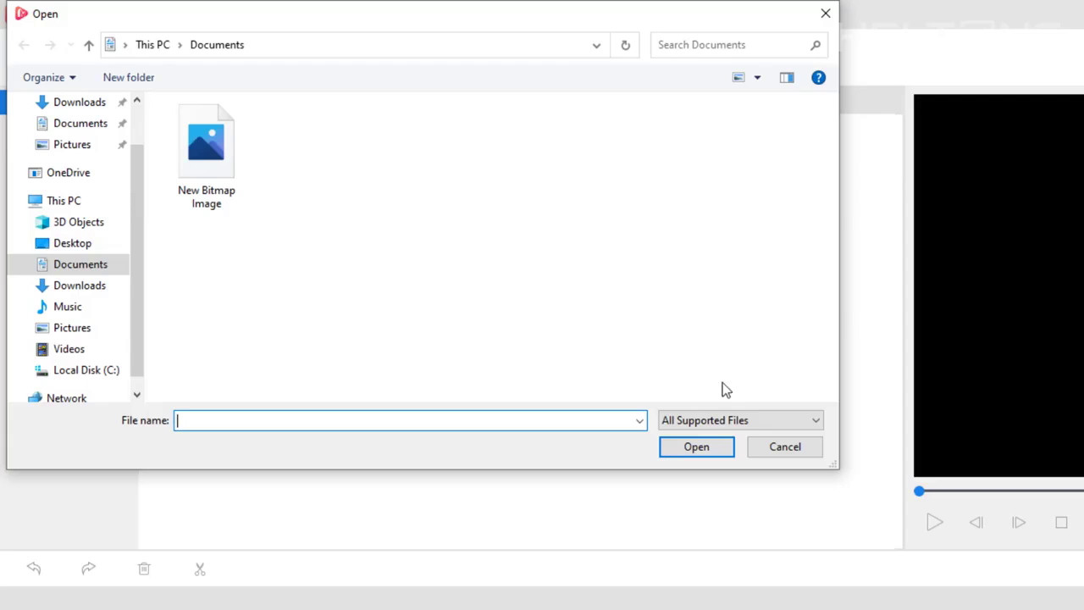
pyautogui.click(783, 446)
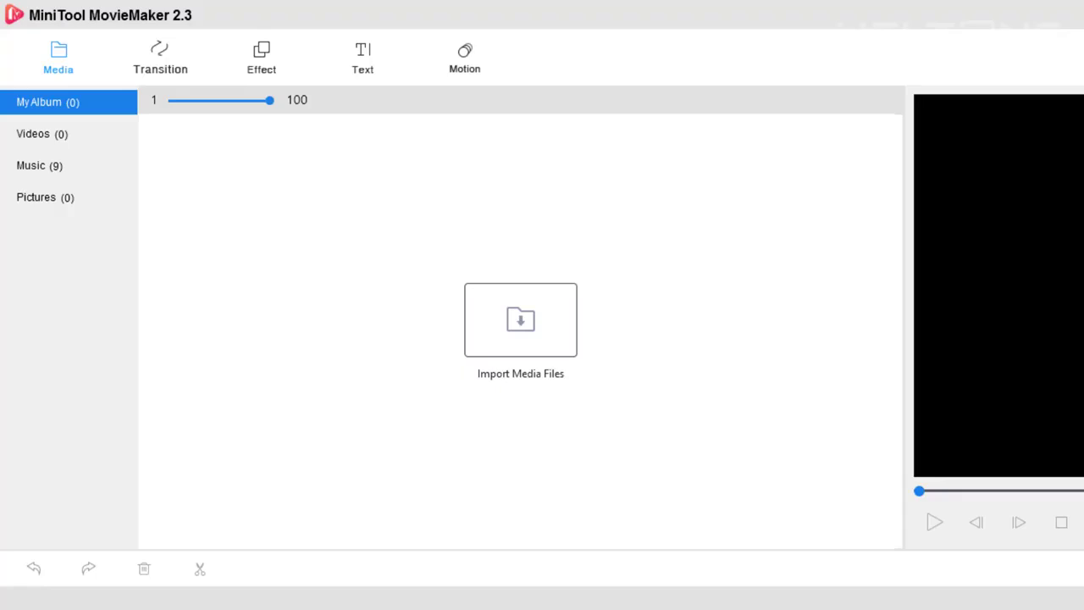
pyautogui.click(520, 320)
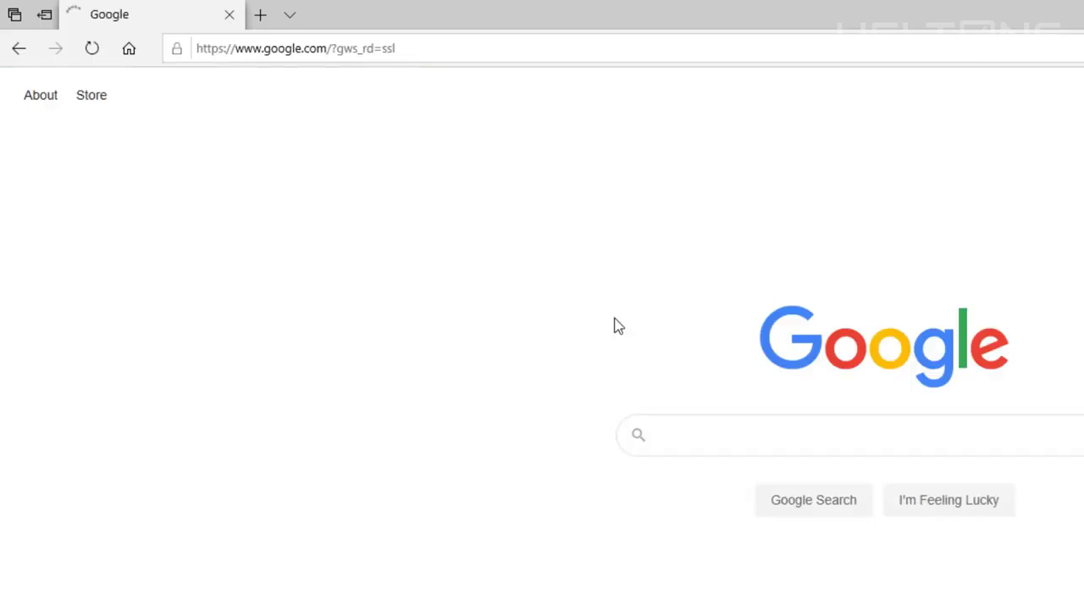
# Search Google Images for art and save the paint palette picture
pyautogui.click(847, 434)
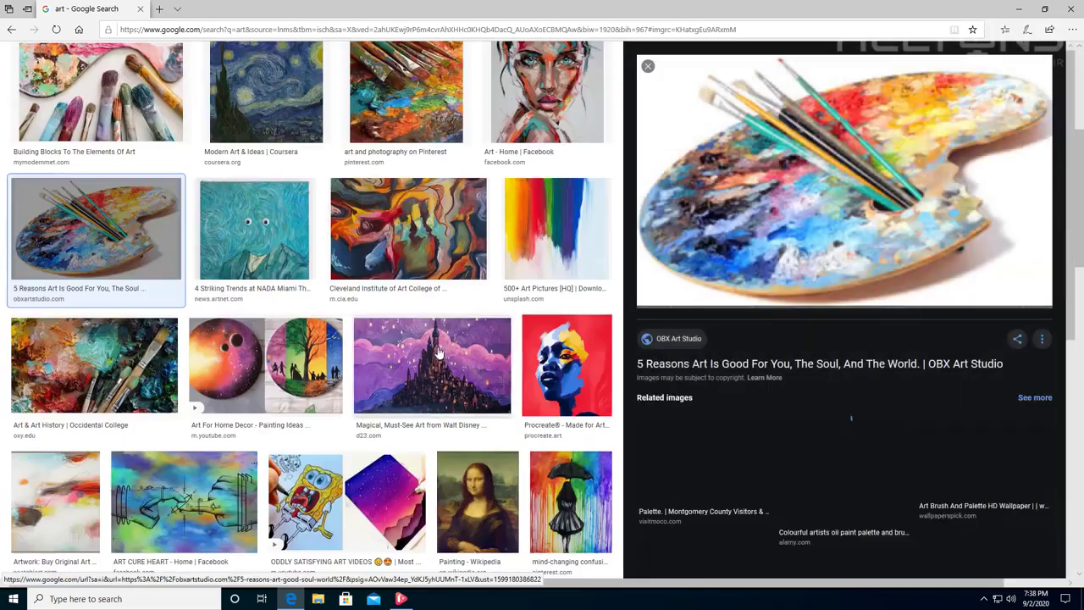
pyautogui.rightClick(842, 178)
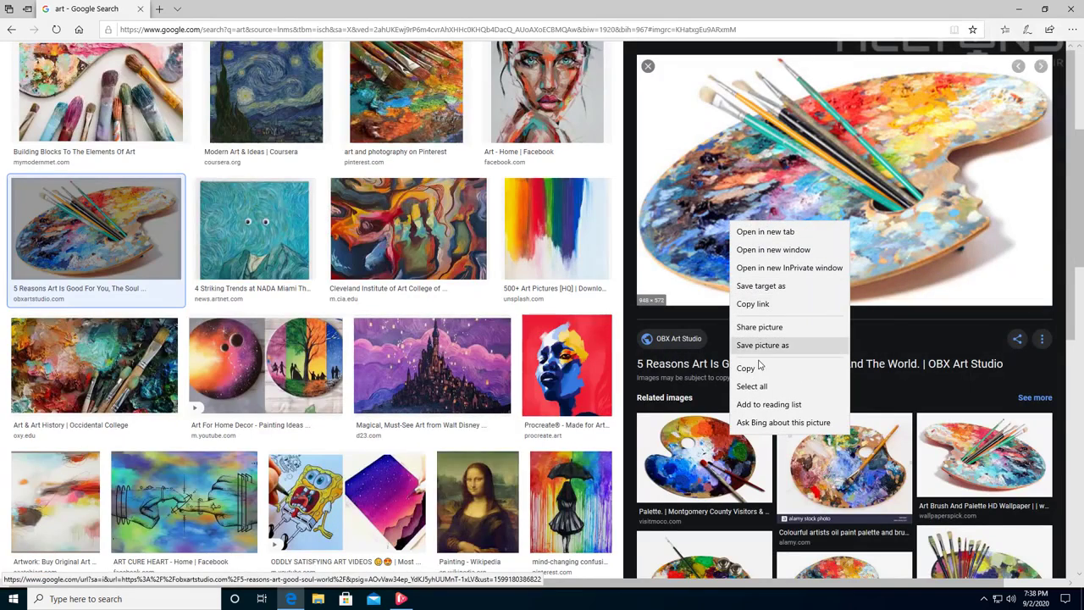
pyautogui.moveTo(766, 351)
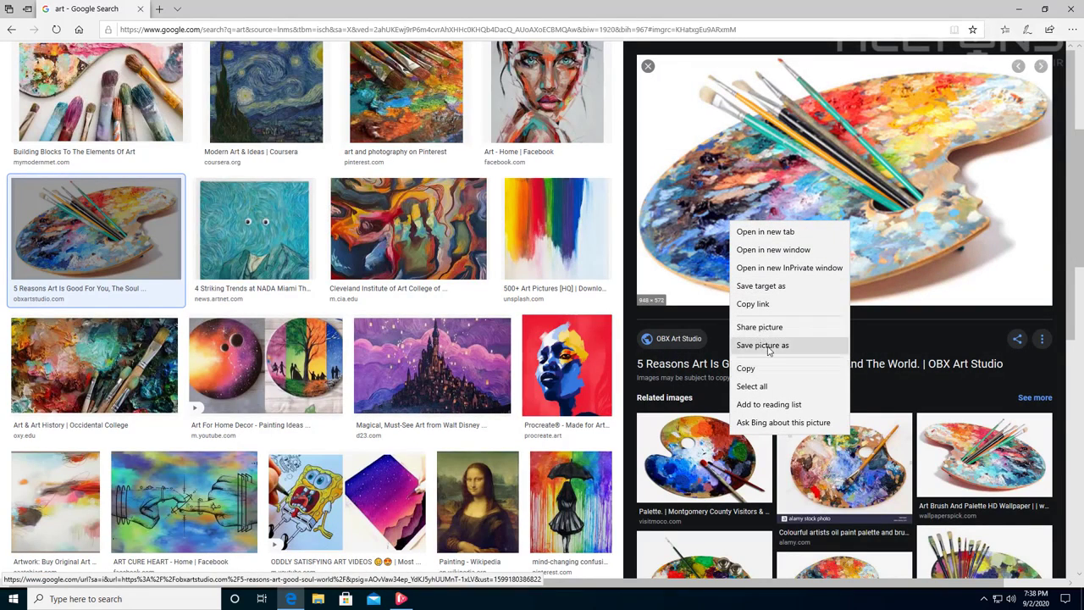
pyautogui.click(762, 344)
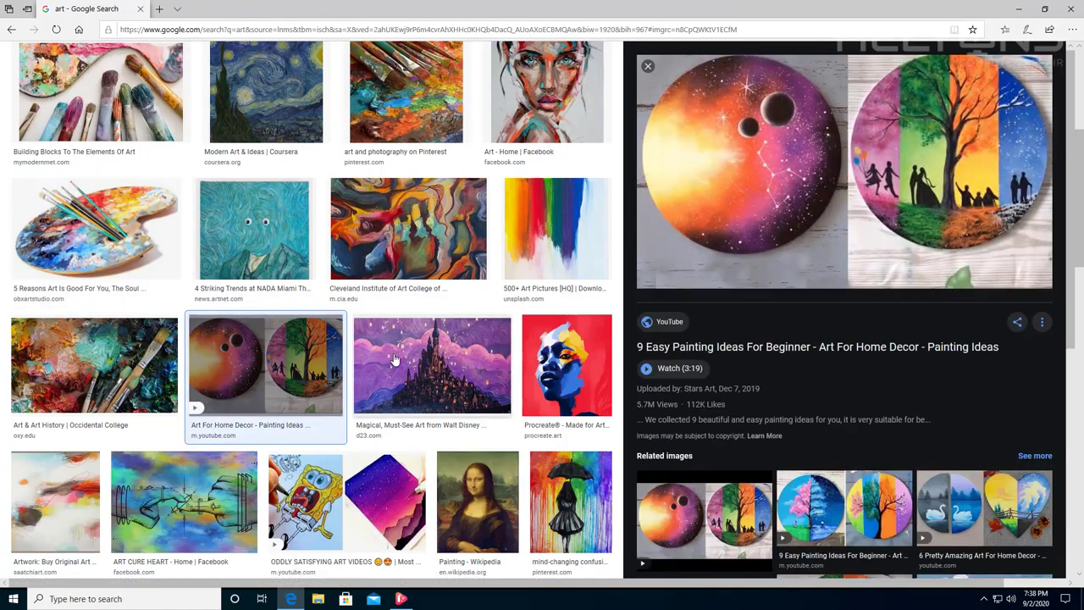
# Save the purple castle picture and preview the SpongeBob art drawing
pyautogui.rightClick(432, 364)
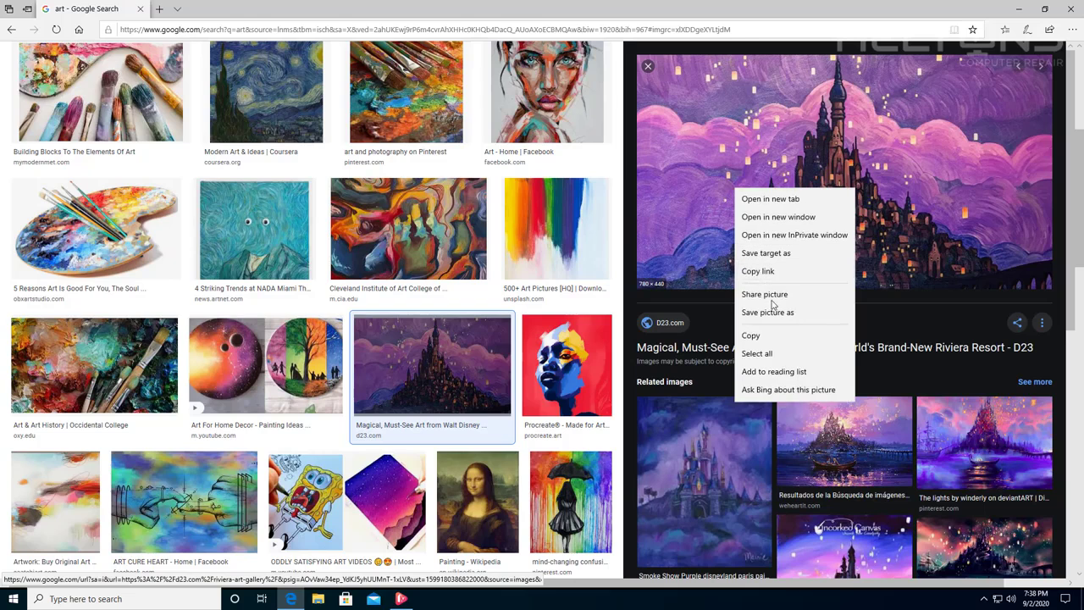
pyautogui.click(631, 289)
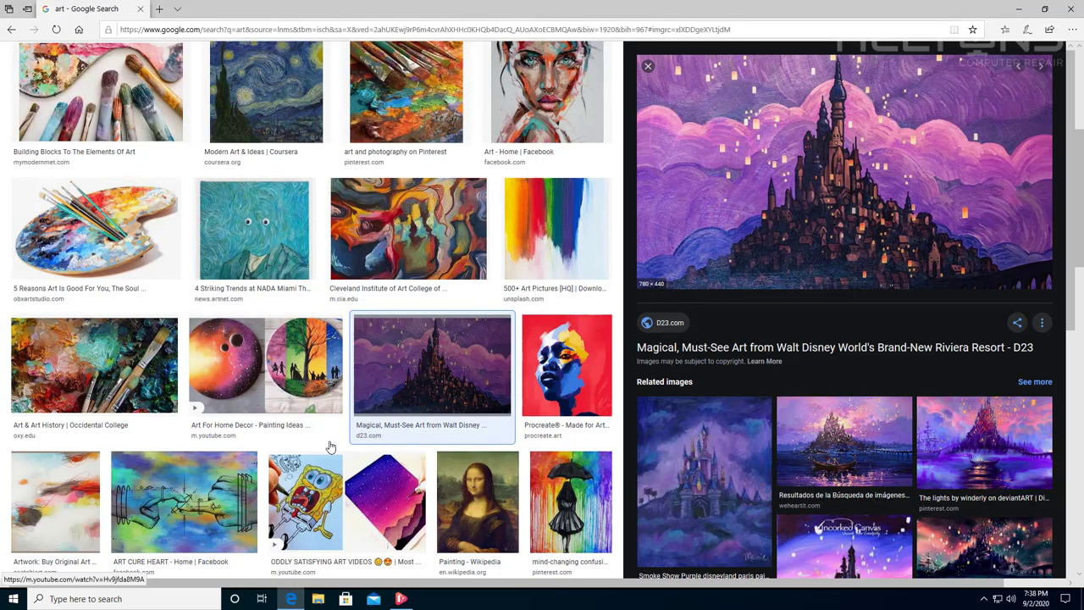
pyautogui.click(305, 501)
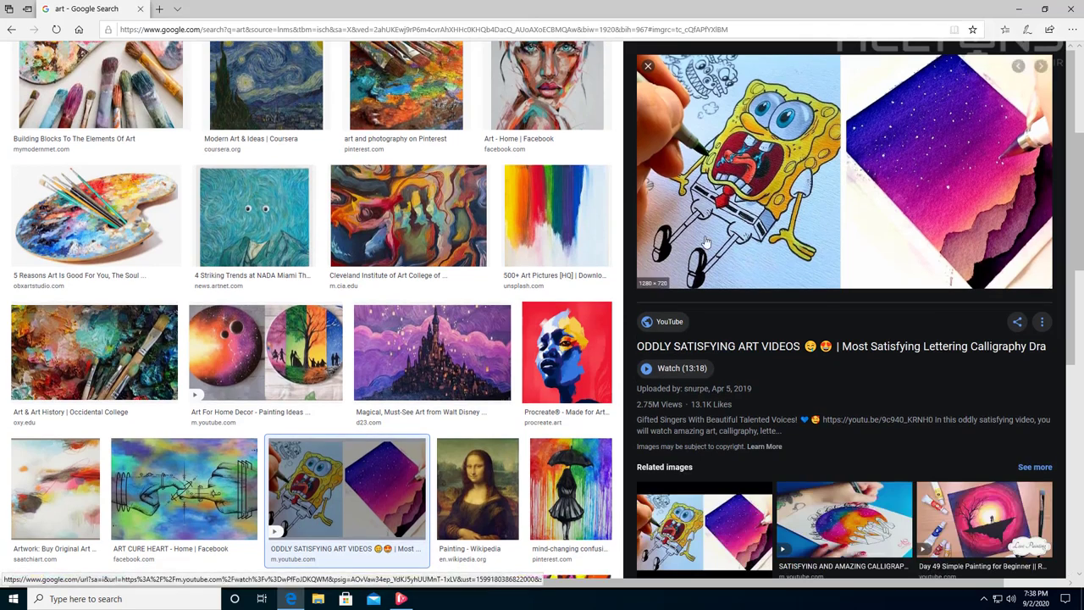
pyautogui.moveTo(470, 292)
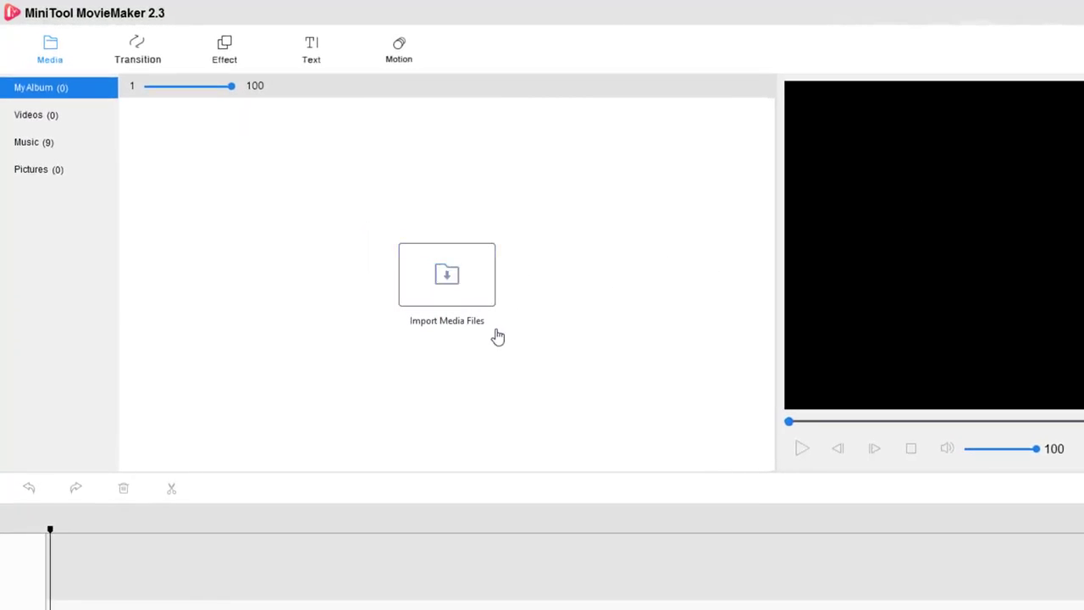
pyautogui.moveTo(526, 373)
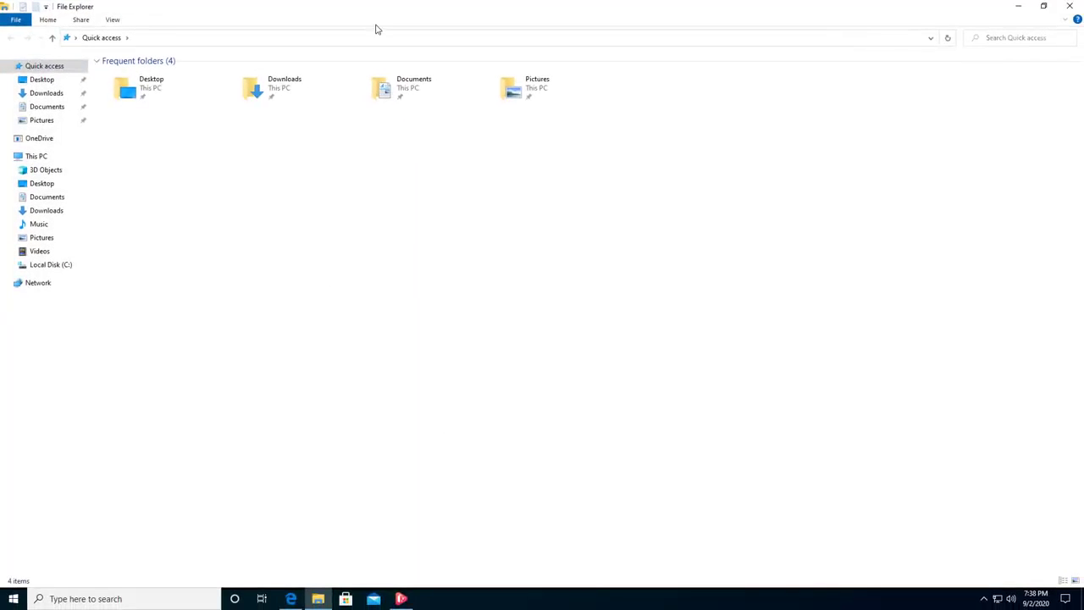
pyautogui.moveTo(613, 44)
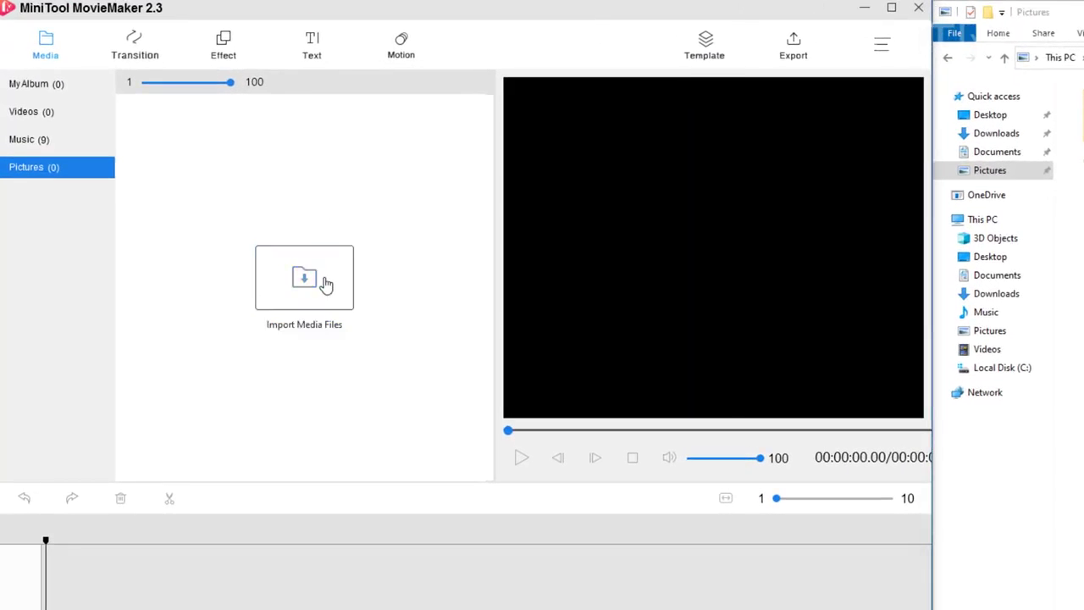
# Import the castle, Art palette and maxresdefault pictures from the Pictures folder
pyautogui.click(304, 277)
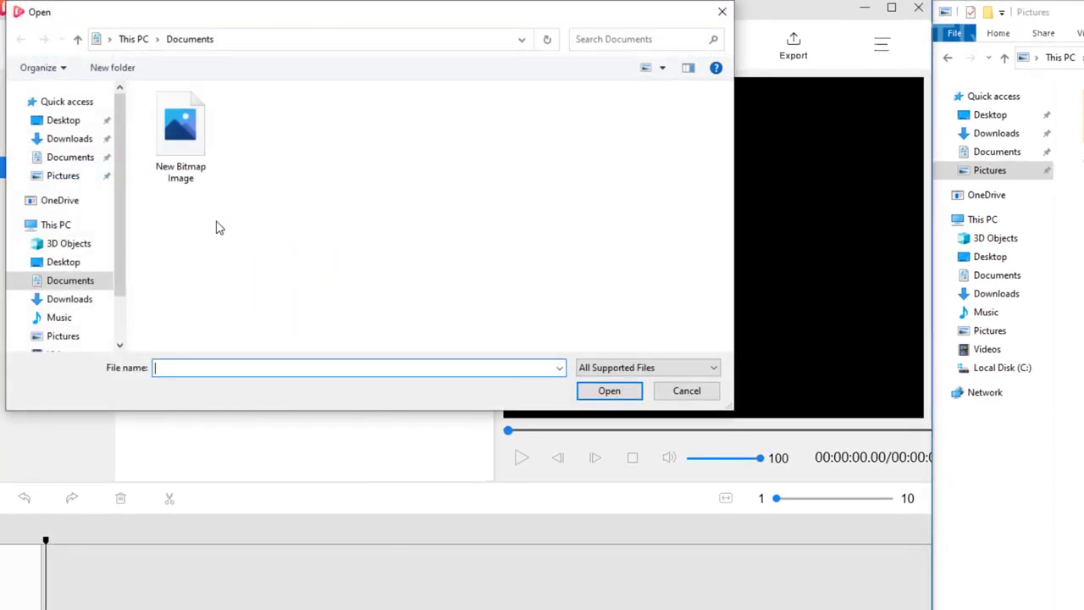
pyautogui.click(63, 175)
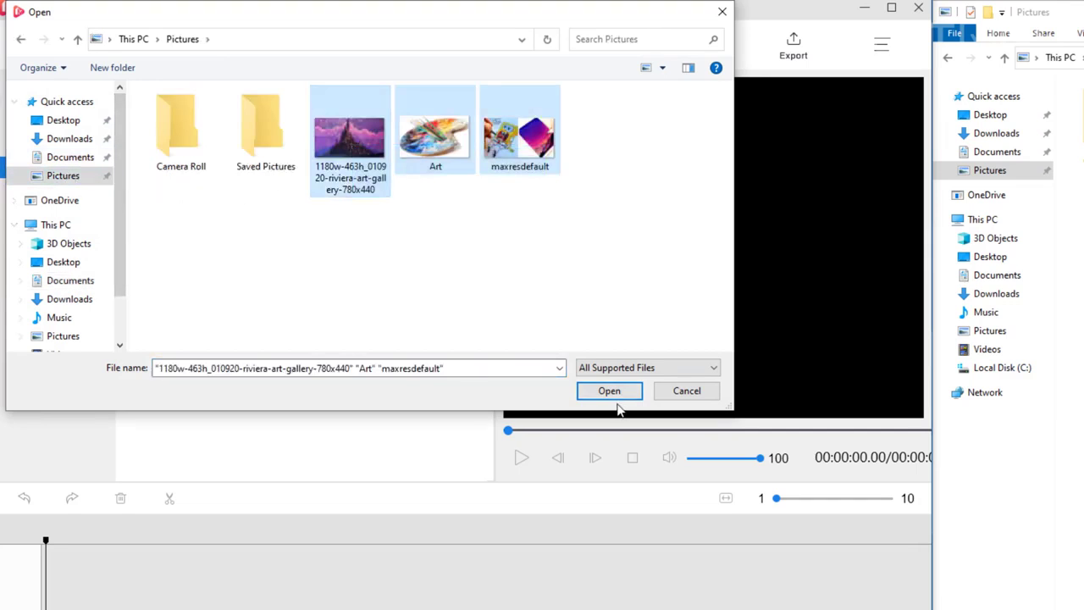
pyautogui.click(609, 390)
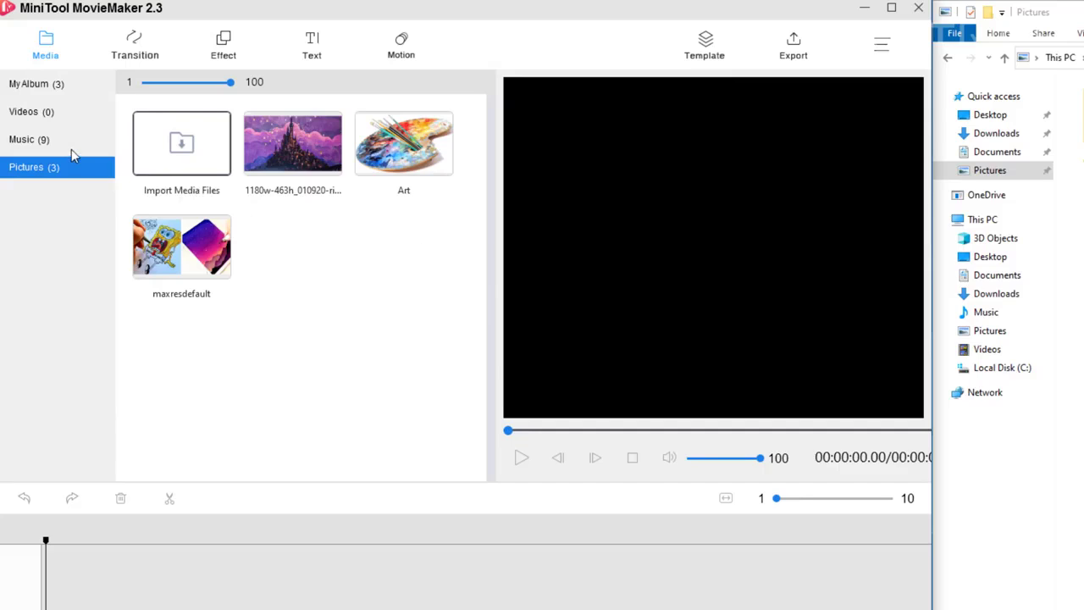
# Open the Music library, select the Cheerleader track, then clear the selection
pyautogui.click(21, 138)
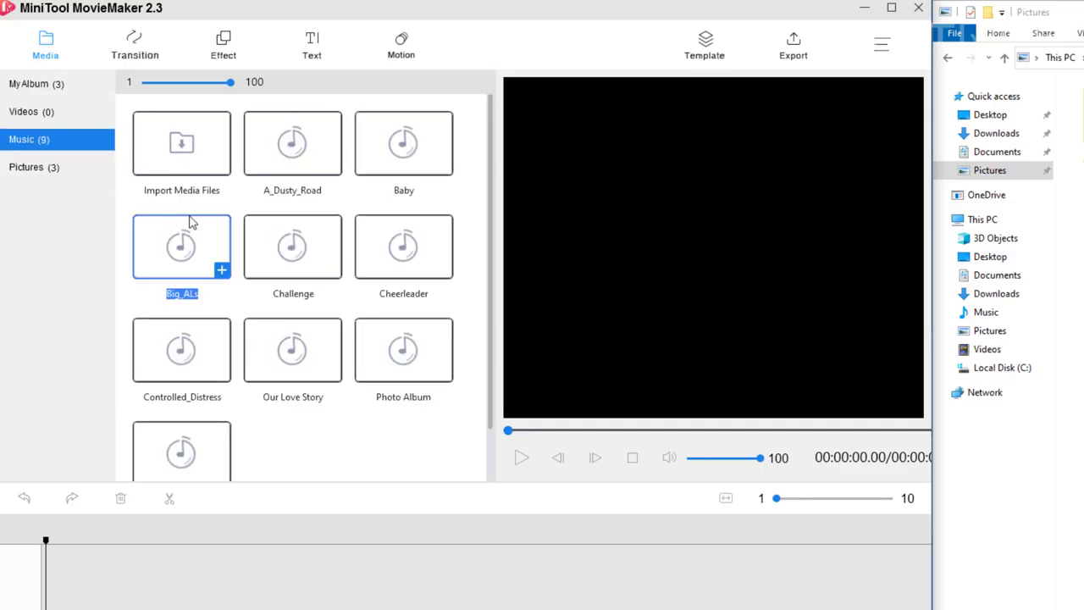
pyautogui.click(292, 246)
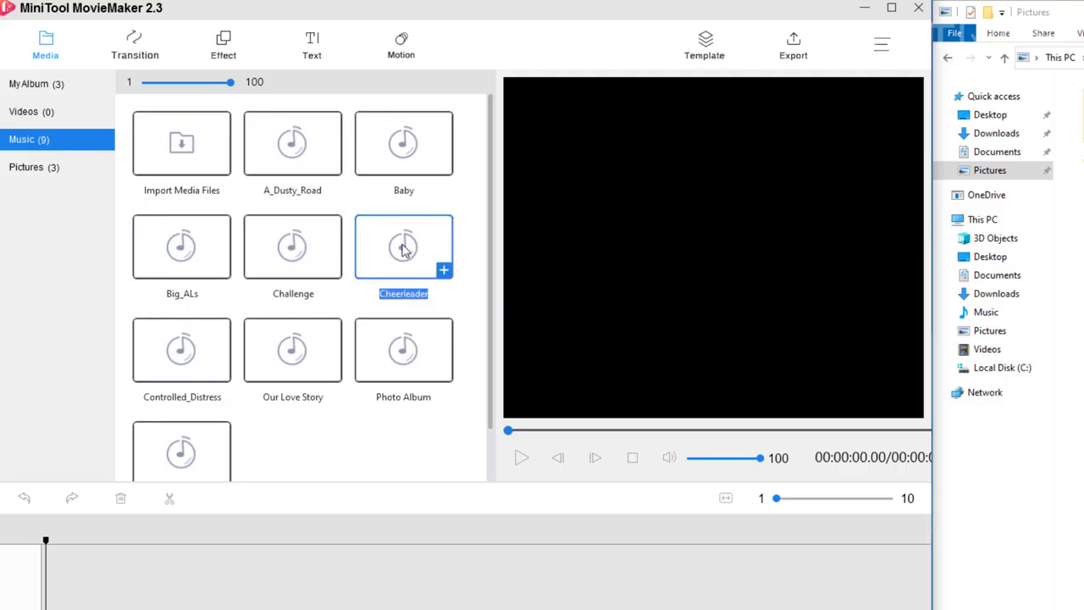
pyautogui.moveTo(495, 272)
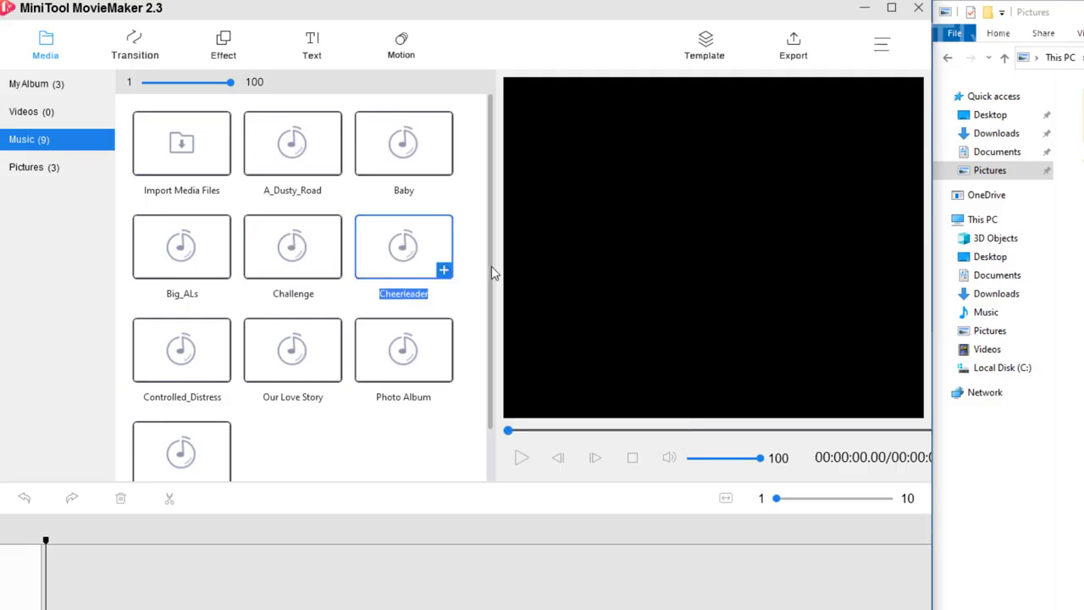
pyautogui.moveTo(410, 252)
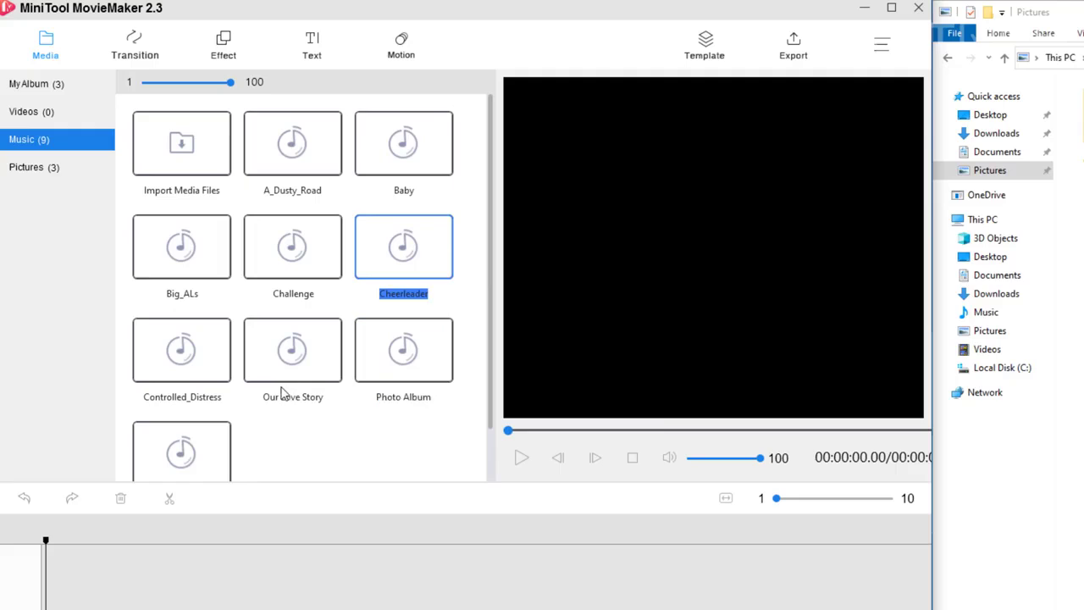
pyautogui.click(292, 350)
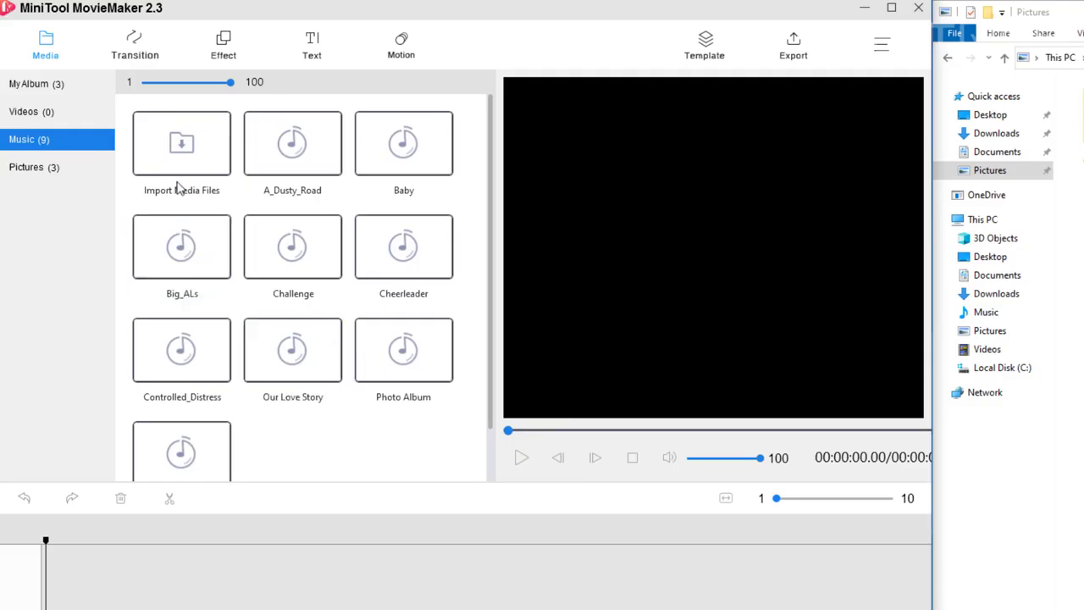
# Switch the media library to the empty Videos category
pyautogui.click(23, 111)
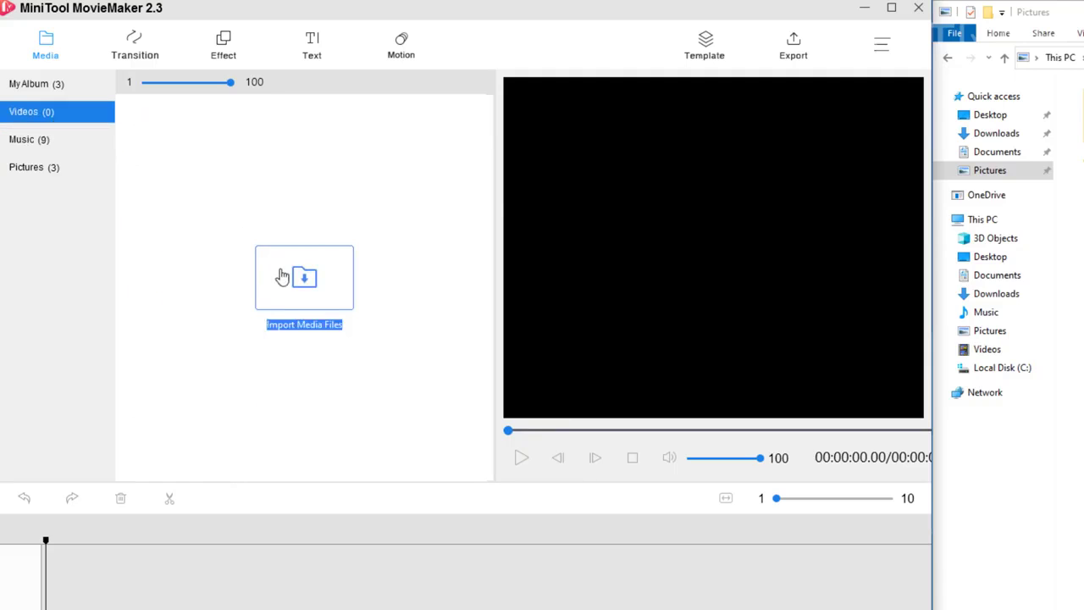
pyautogui.moveTo(566, 286)
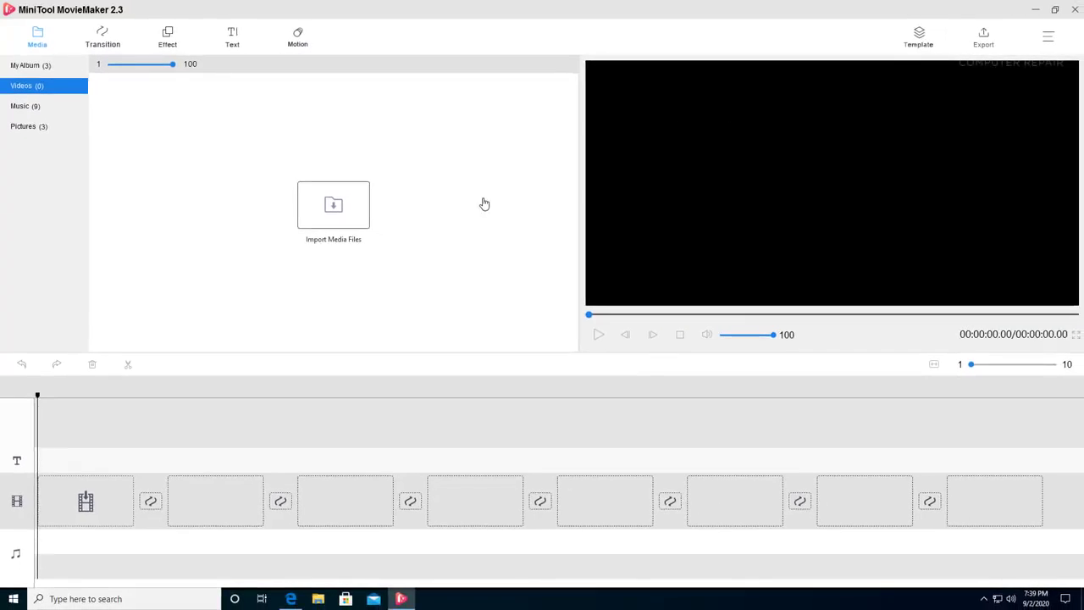
pyautogui.moveTo(437, 219)
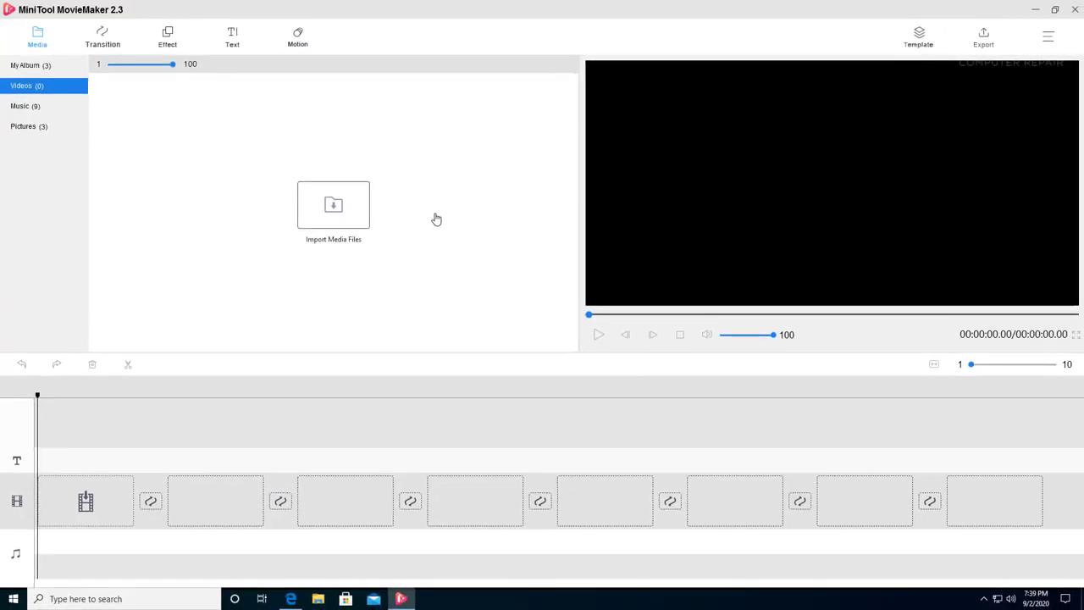
pyautogui.moveTo(640, 199)
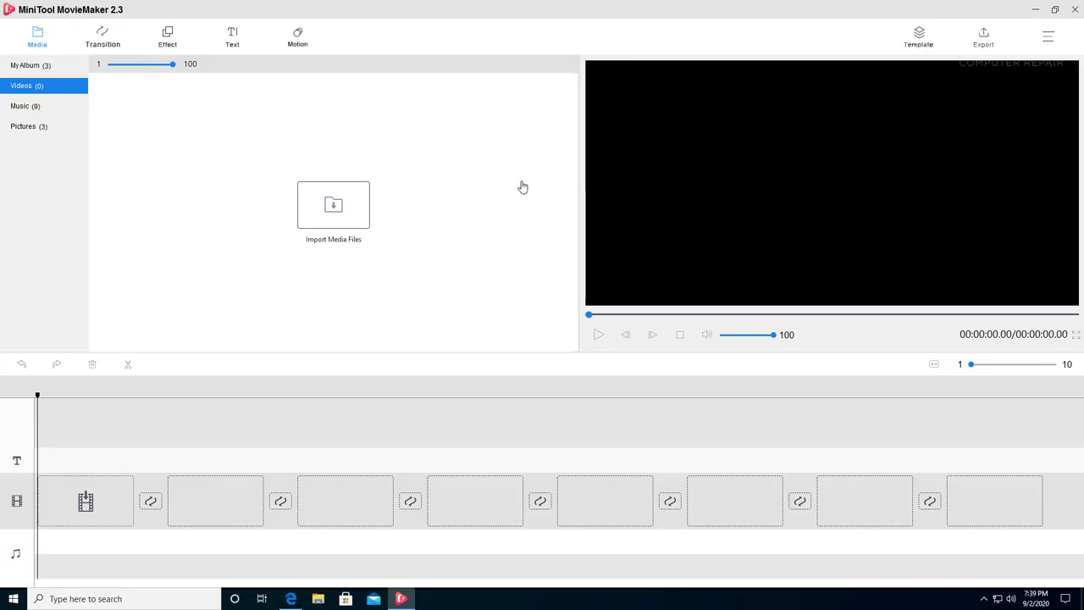
pyautogui.moveTo(522, 187)
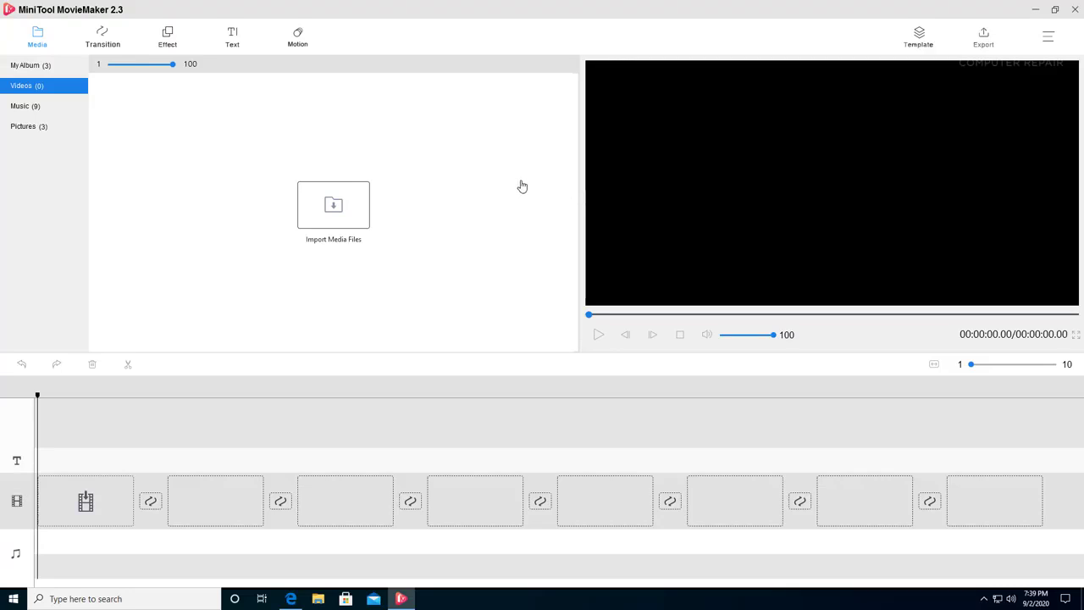